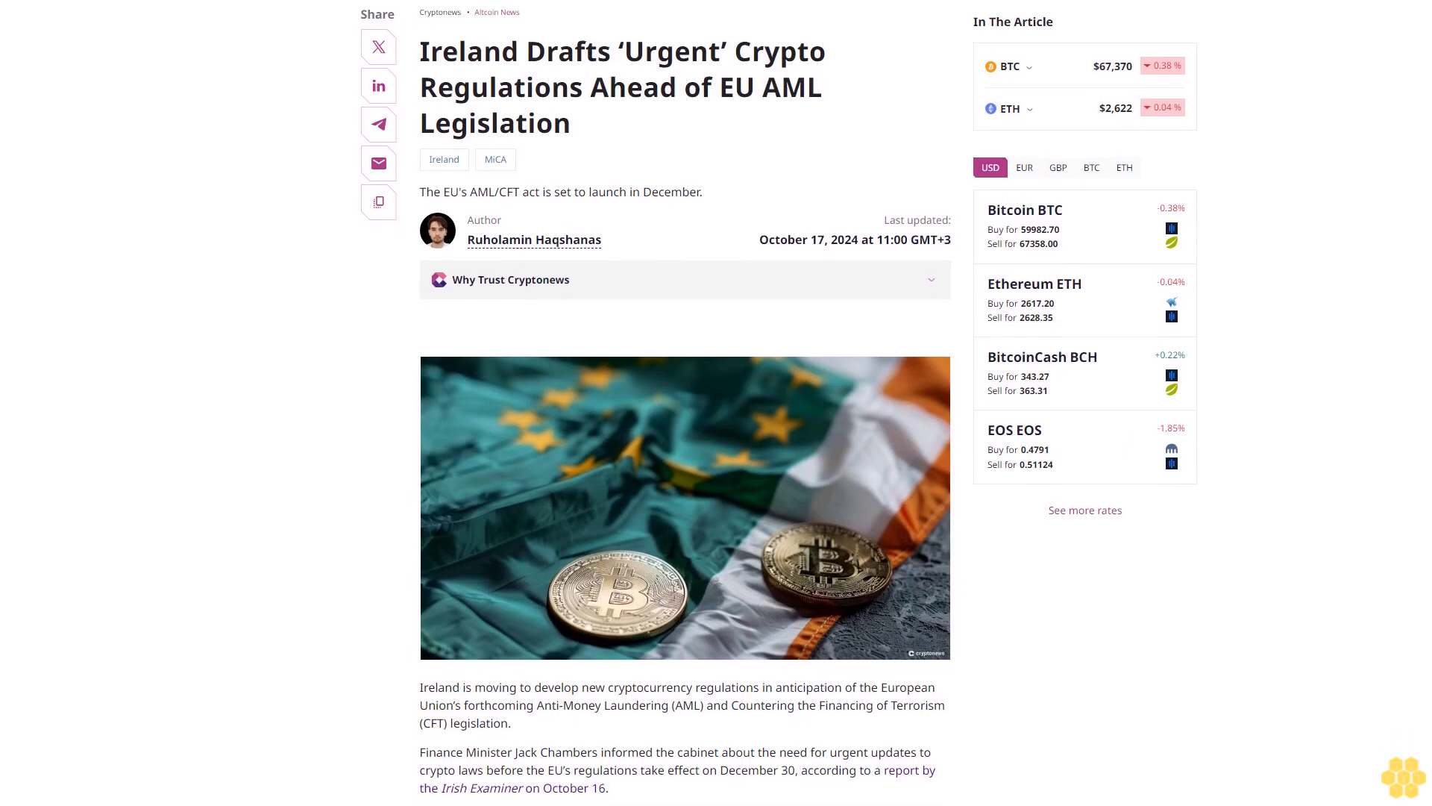
scroll("down", 3)
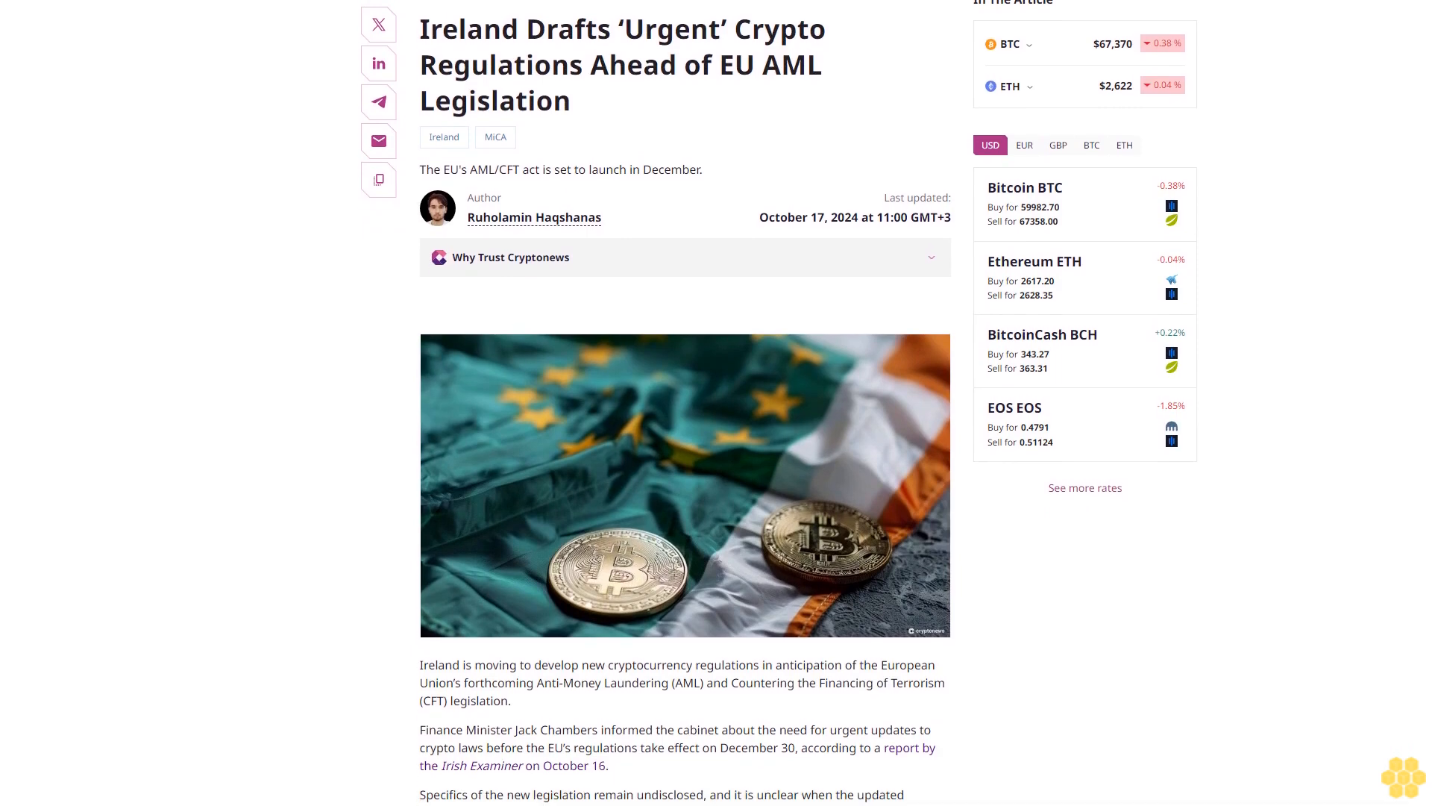
scroll("down", 3)
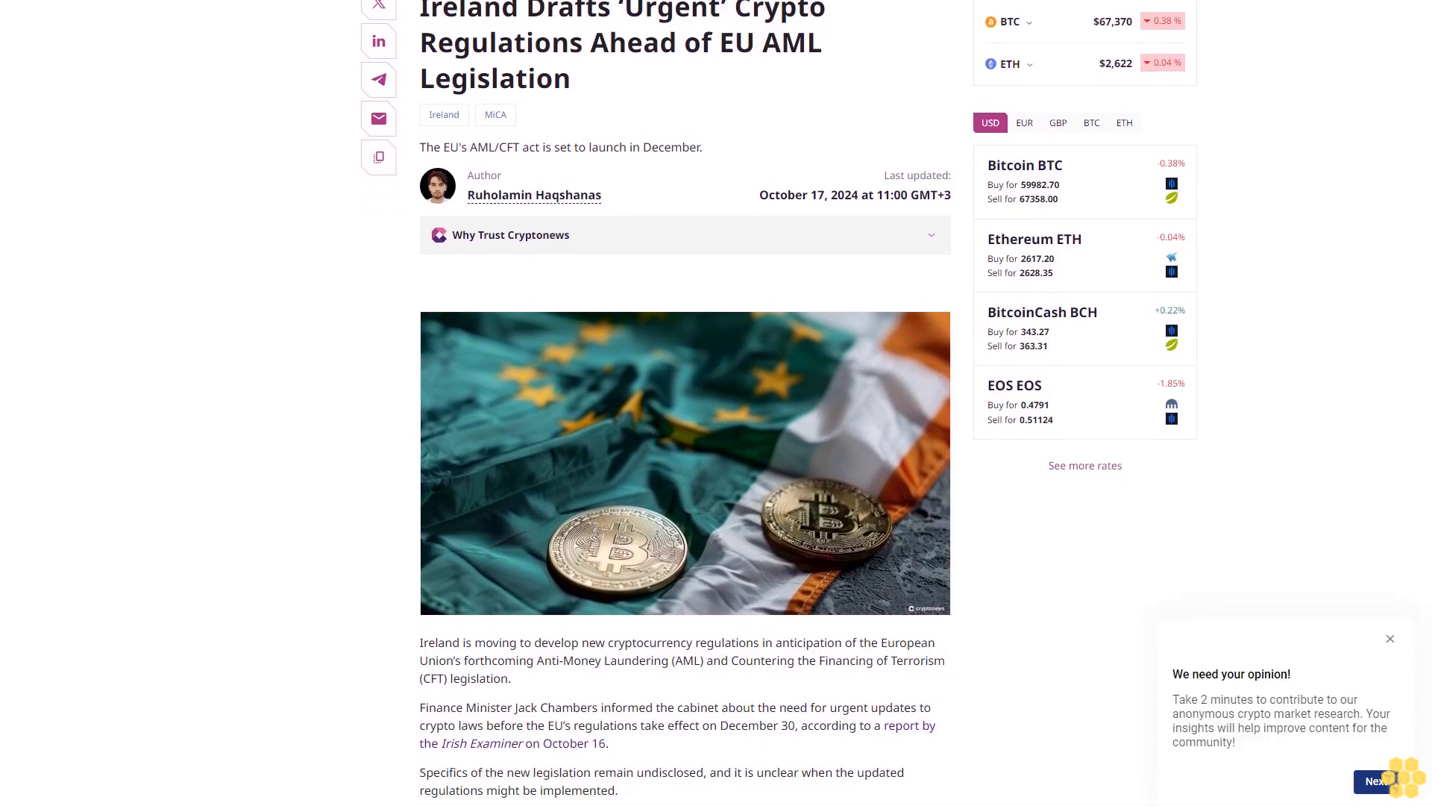
scroll("down", 3)
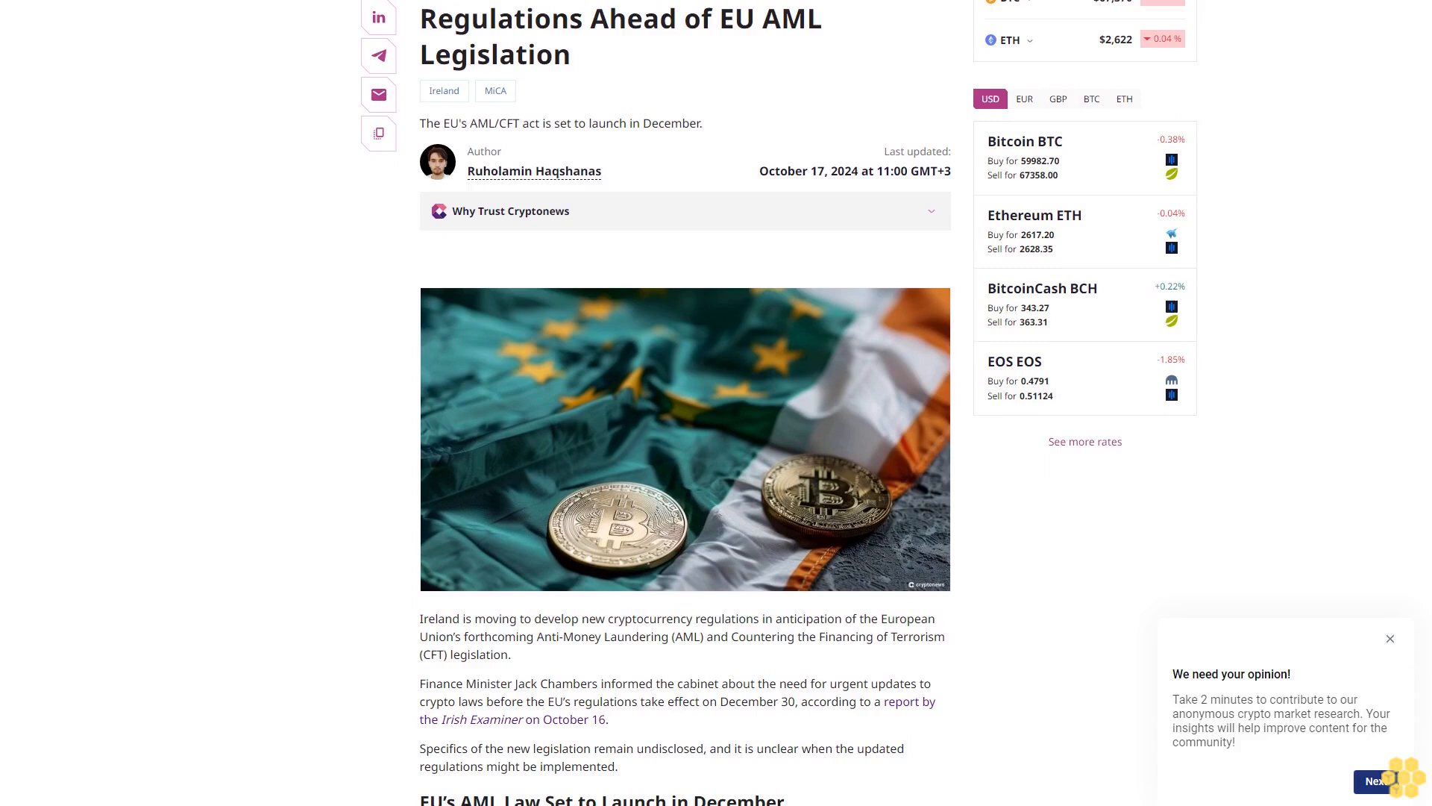
scroll("down", 3)
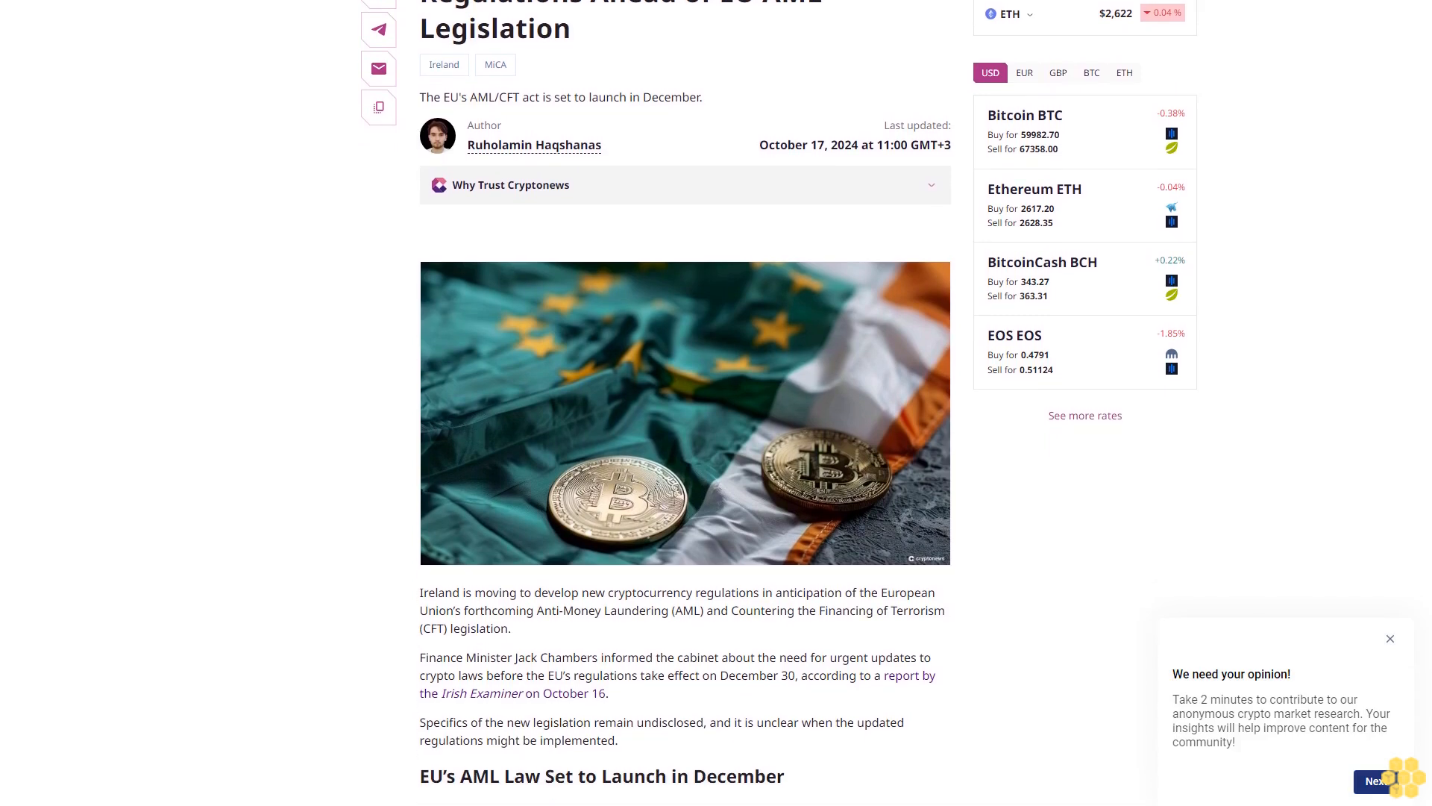
scroll("down", 3)
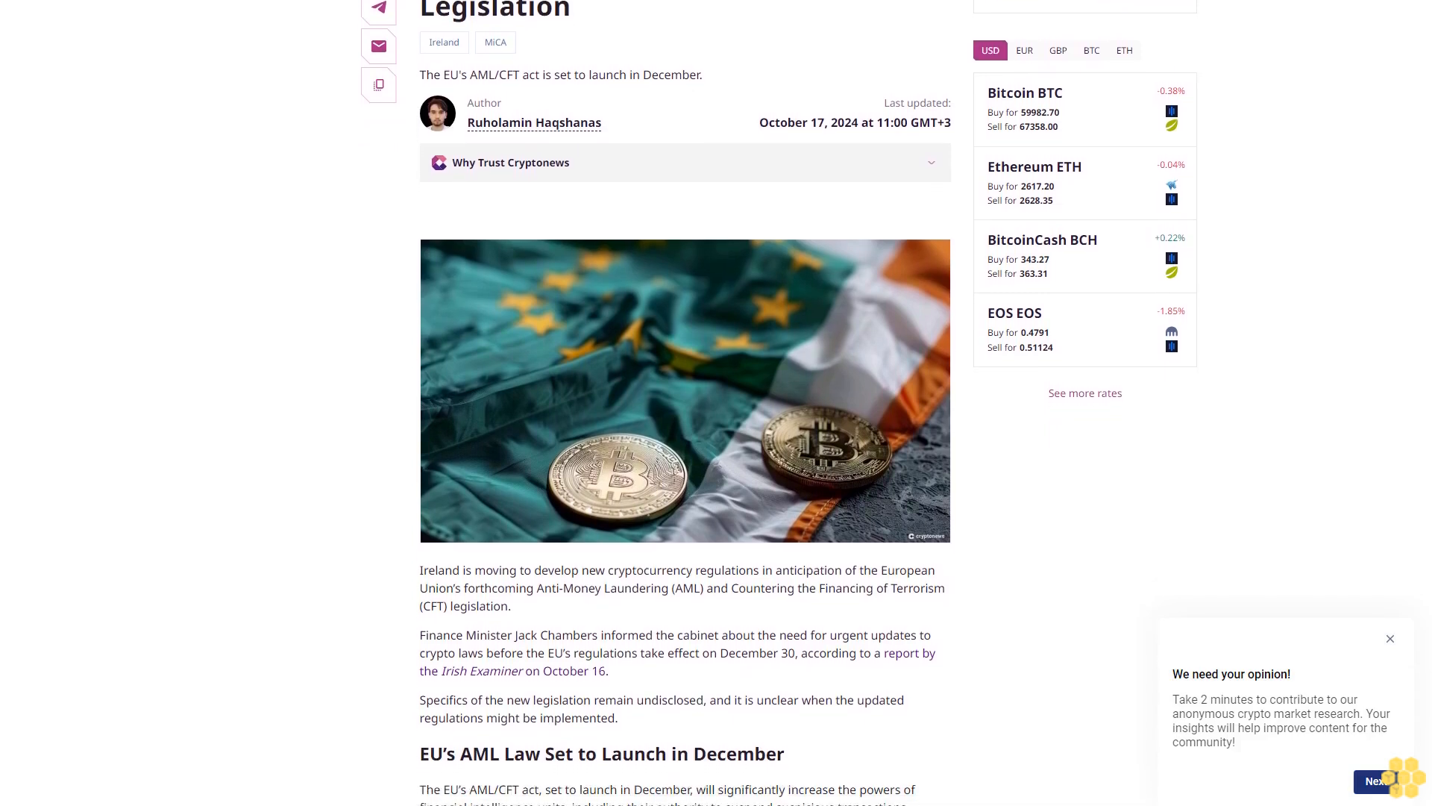
scroll("down", 3)
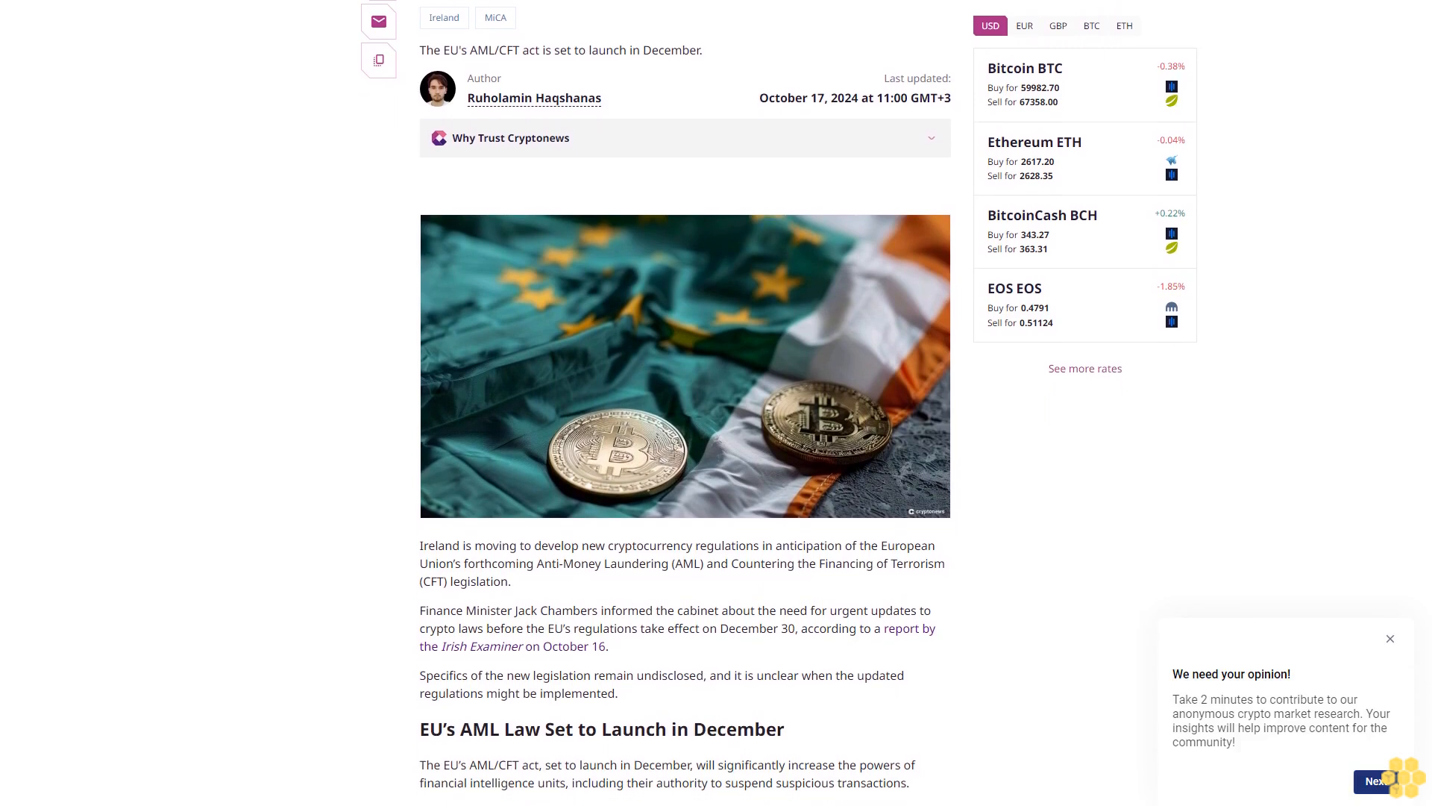
scroll("down", 3)
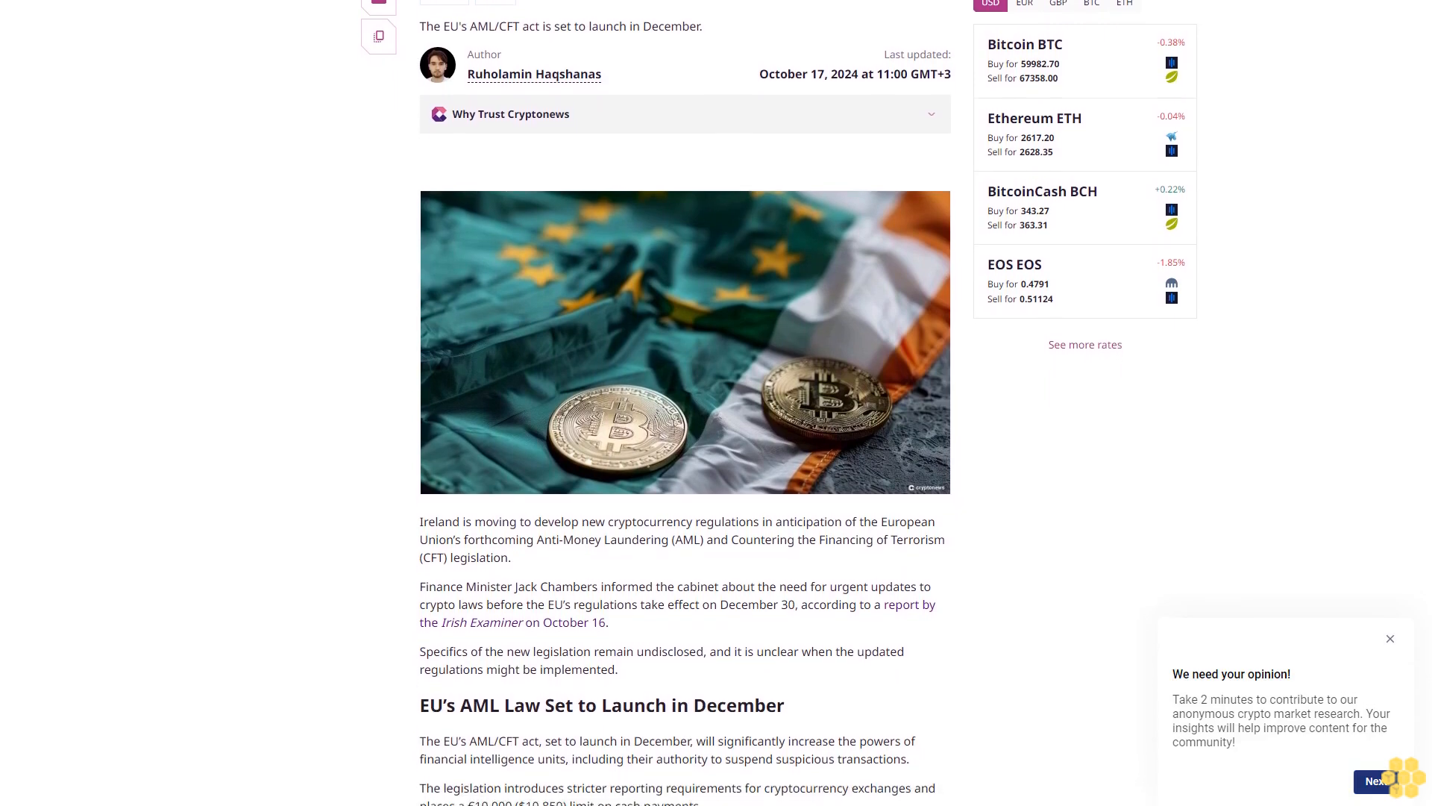
scroll("down", 3)
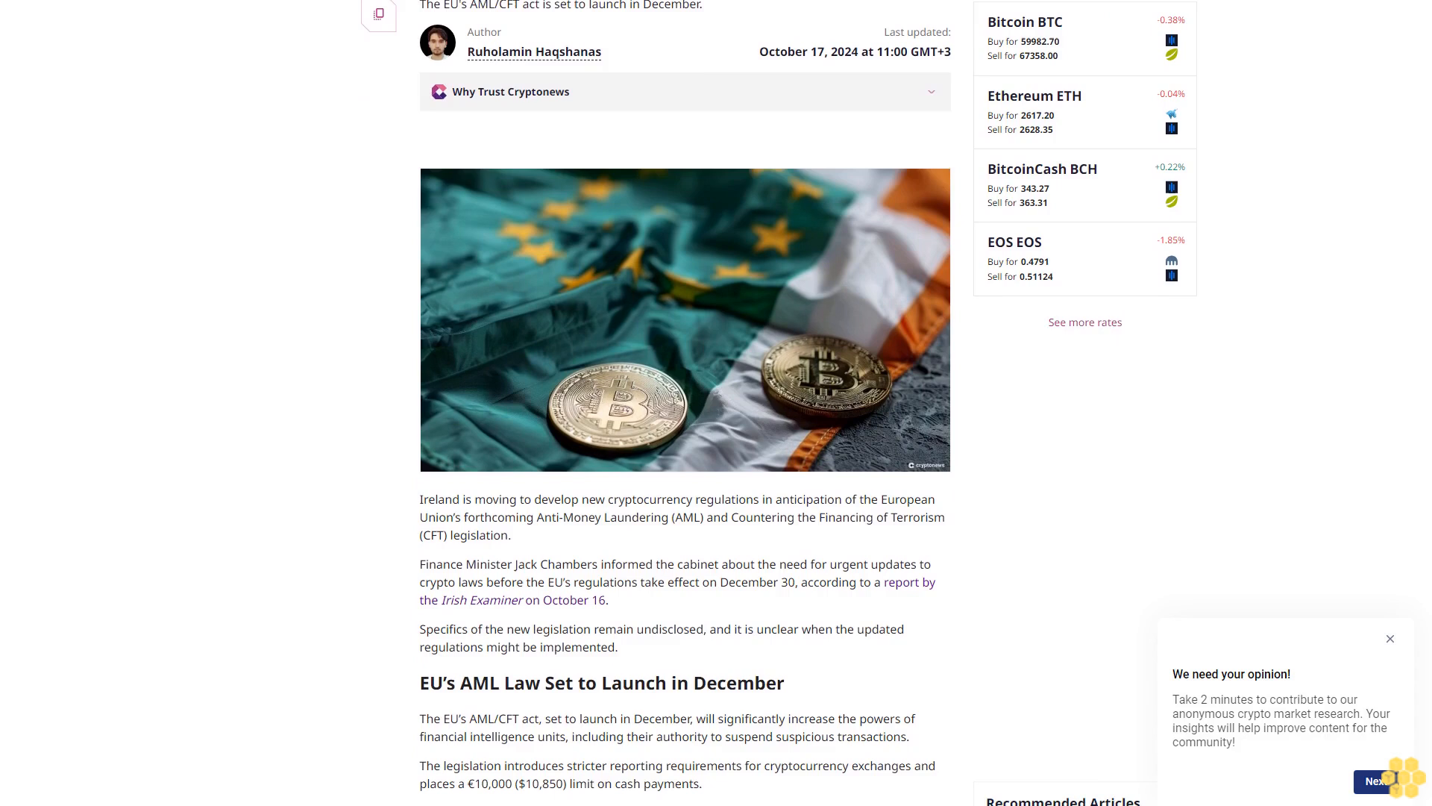
scroll("down", 3)
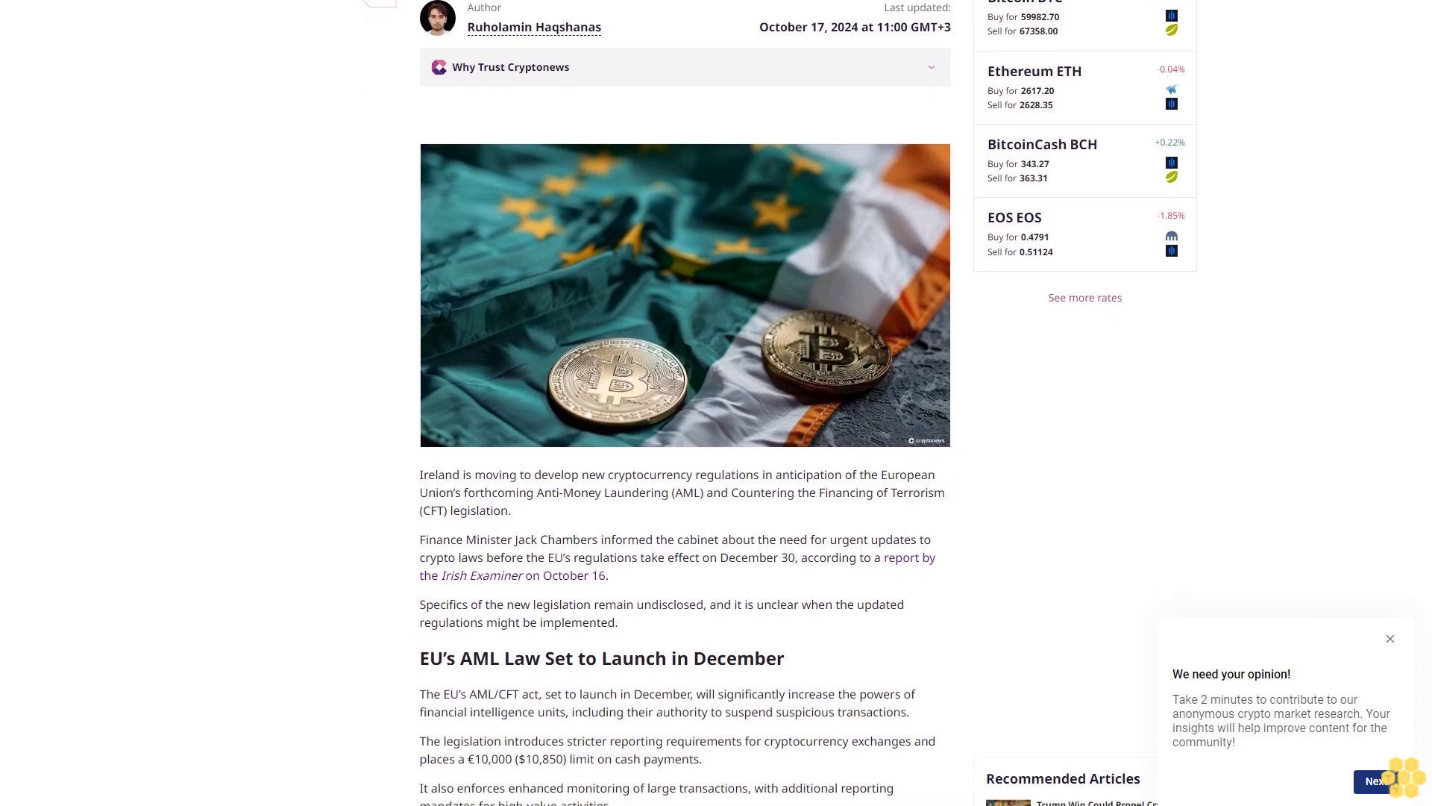
scroll("down", 3)
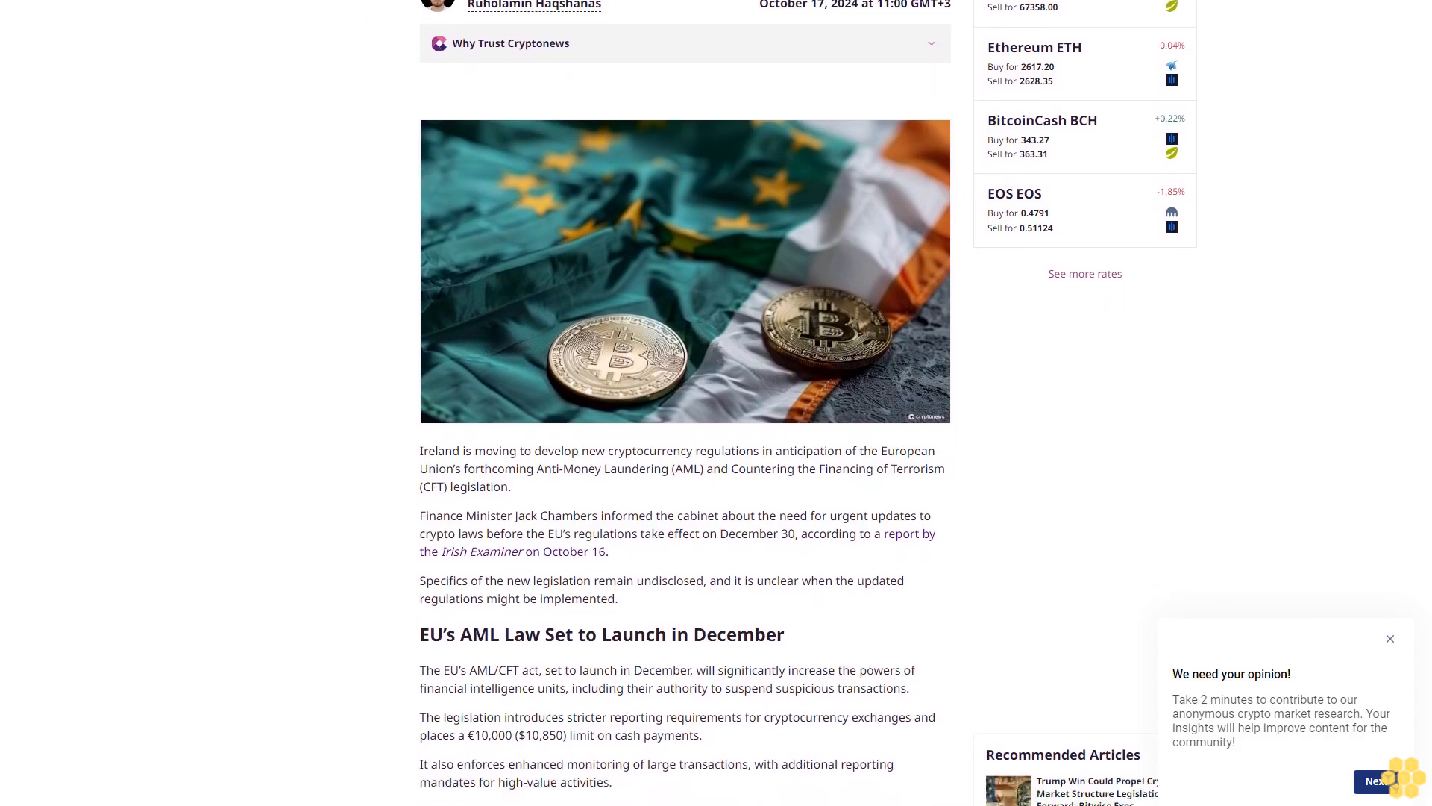
scroll("down", 3)
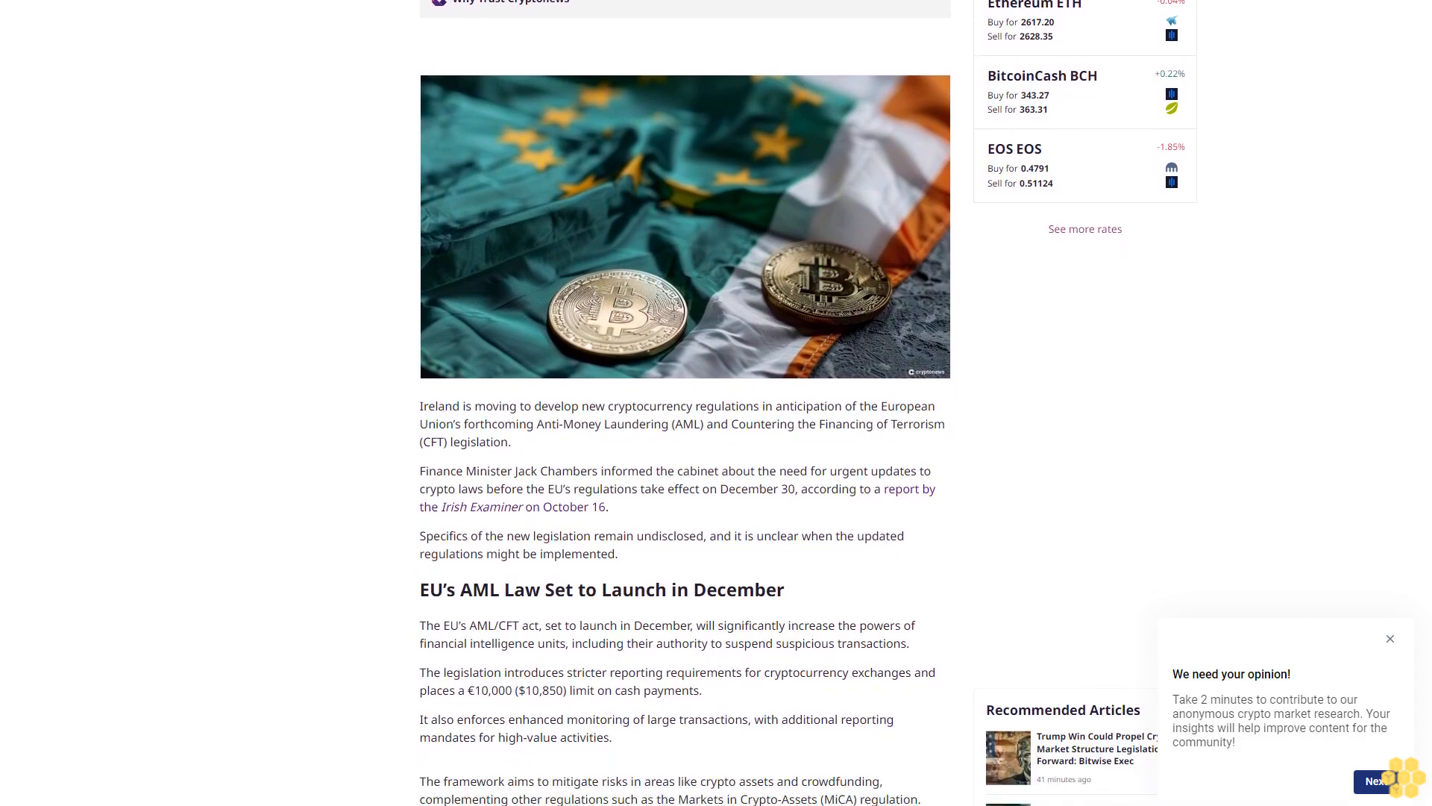
scroll("down", 3)
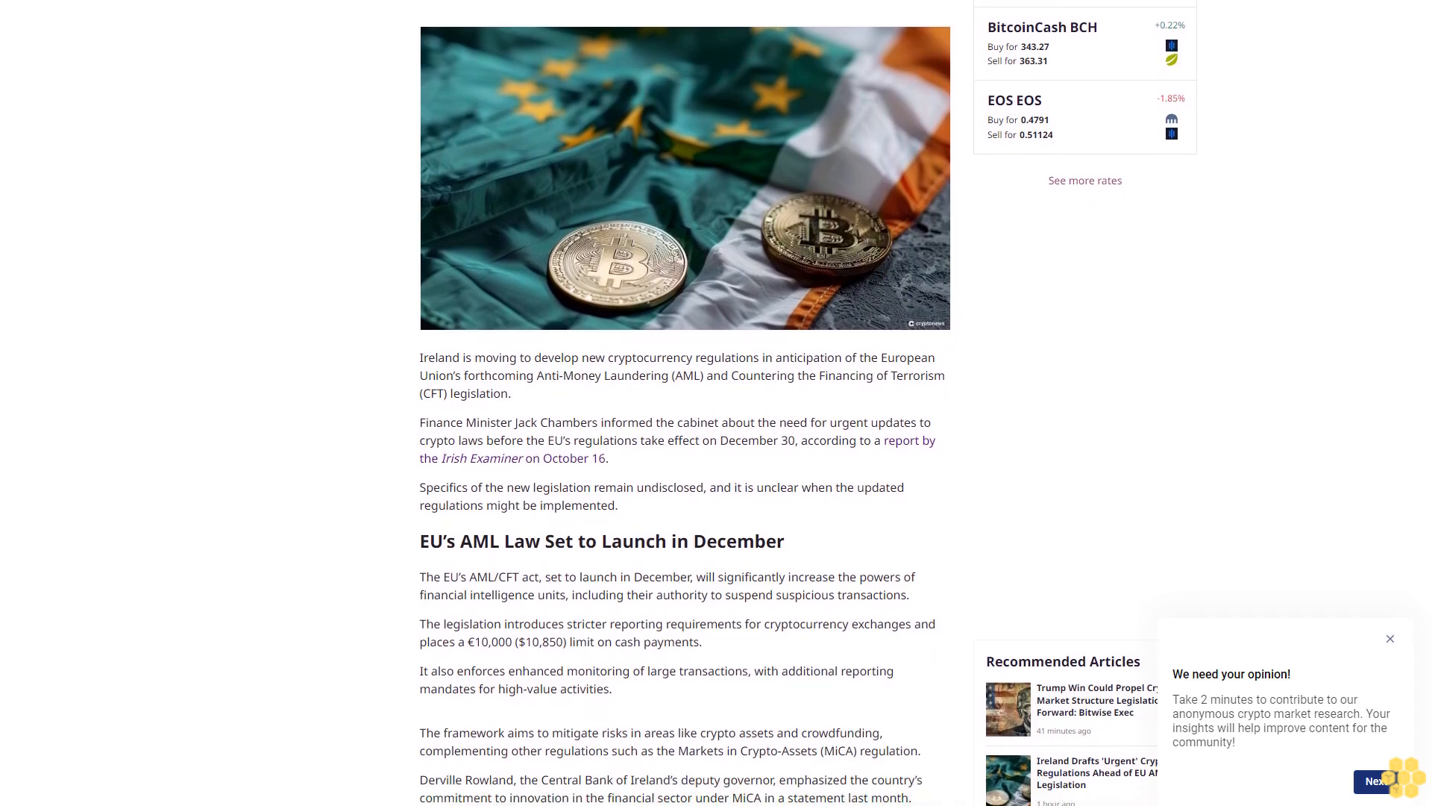
scroll("down", 3)
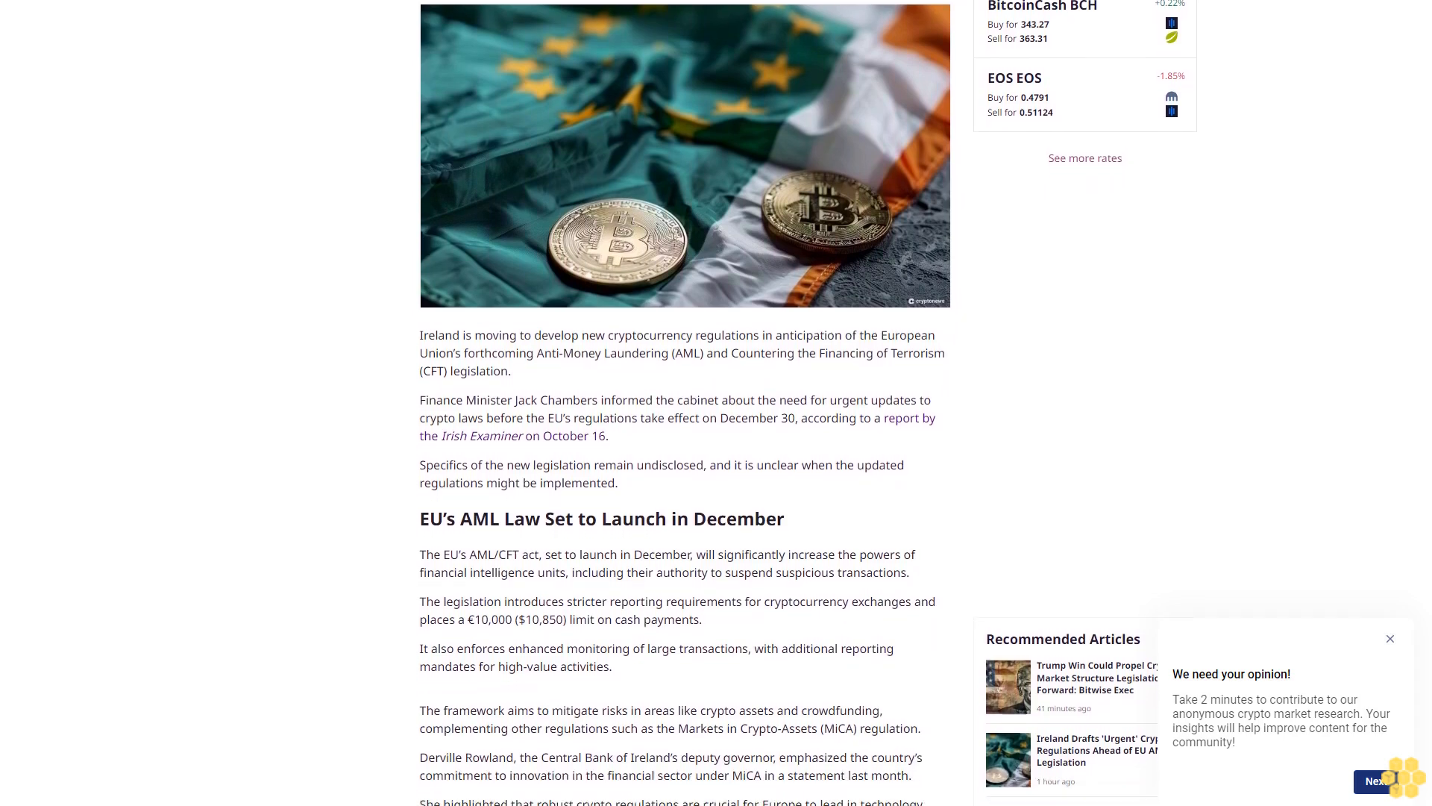
scroll("down", 3)
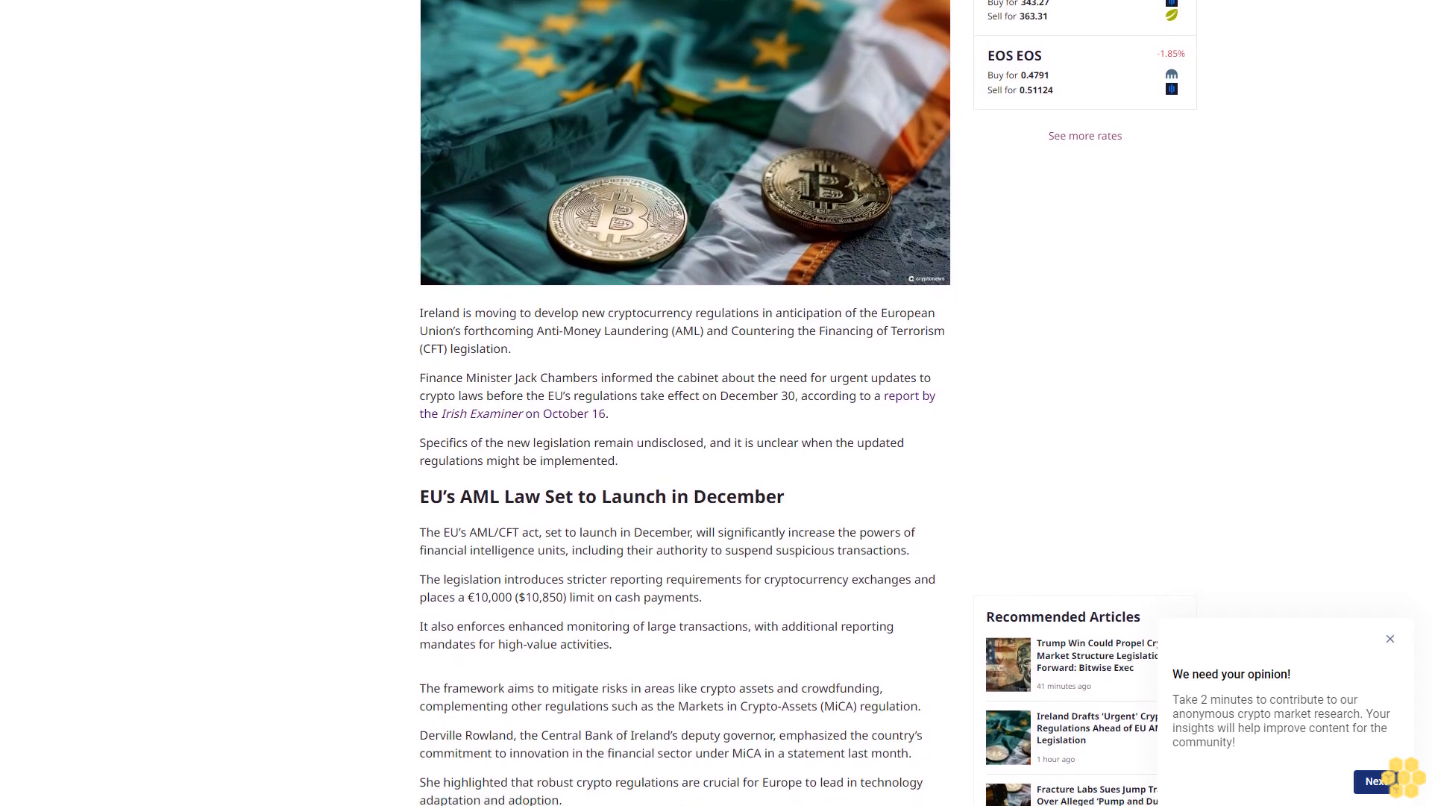
scroll("down", 3)
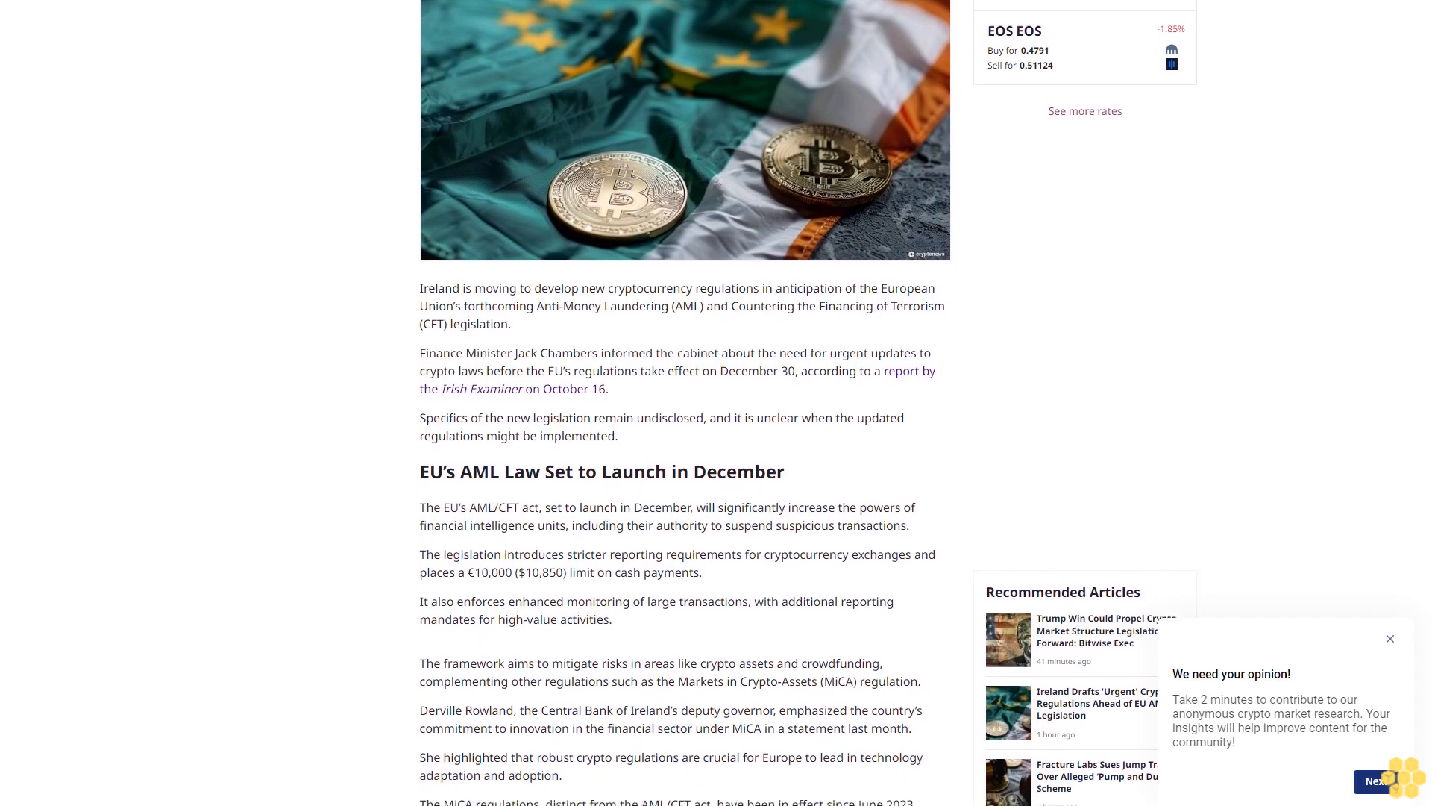
scroll("down", 3)
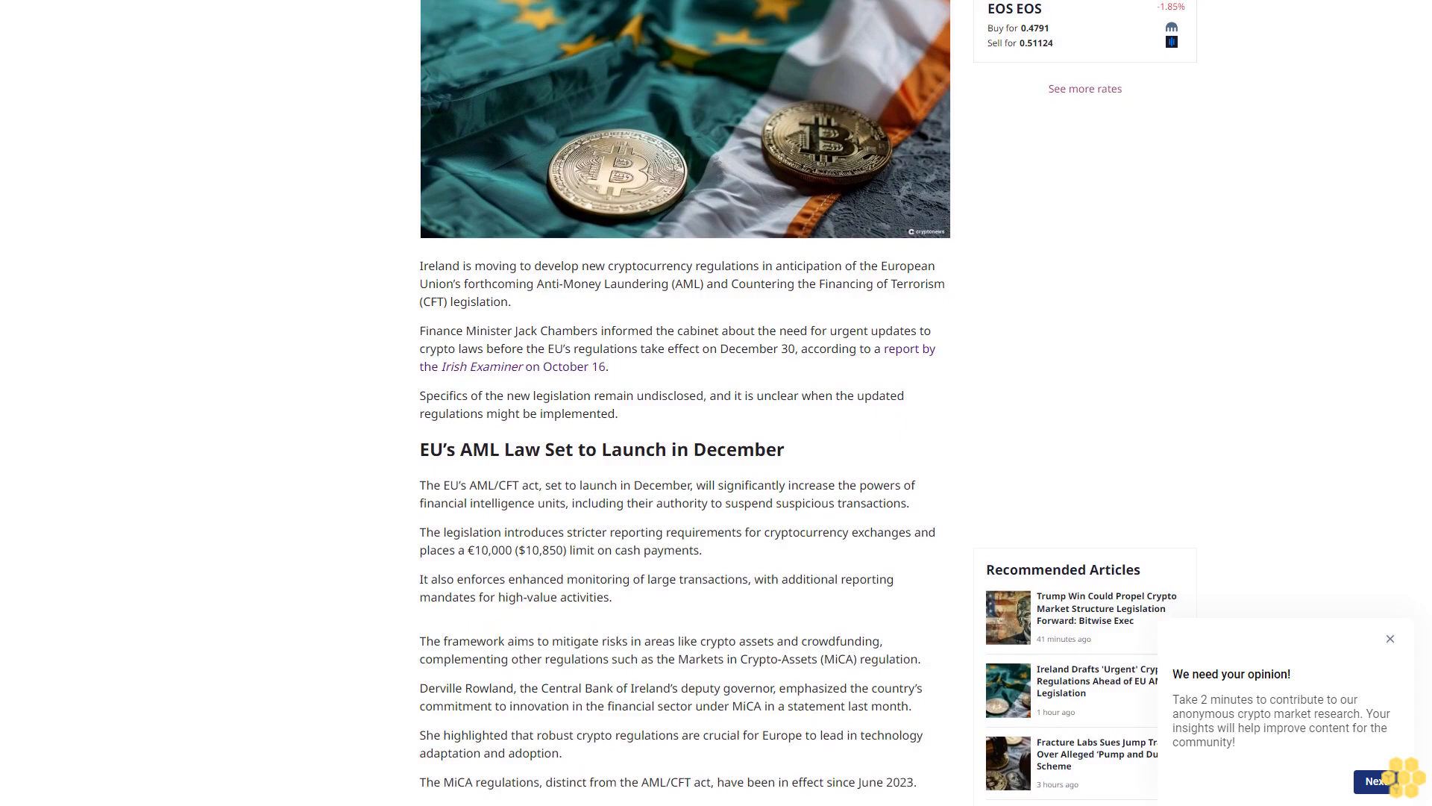
scroll("down", 3)
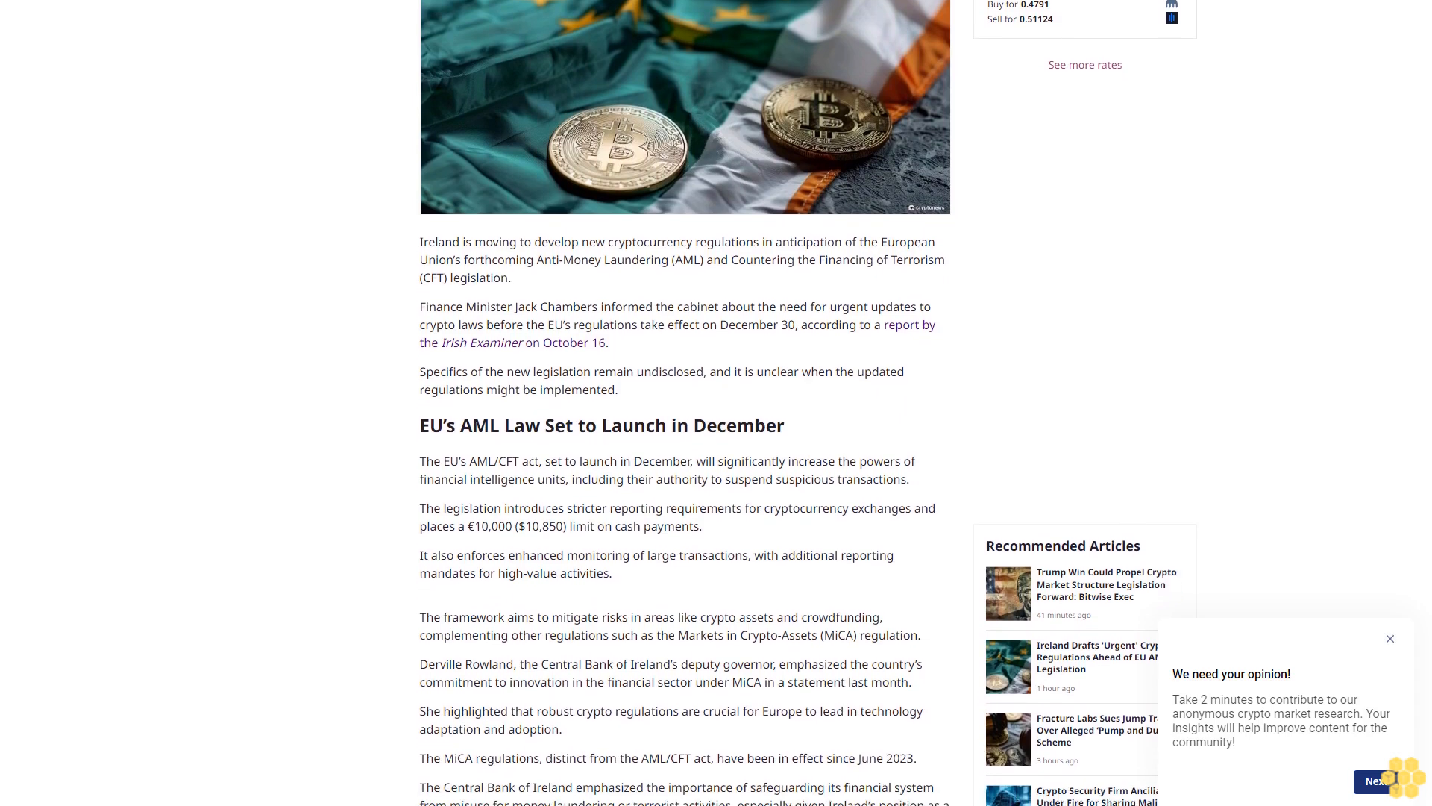
scroll("down", 3)
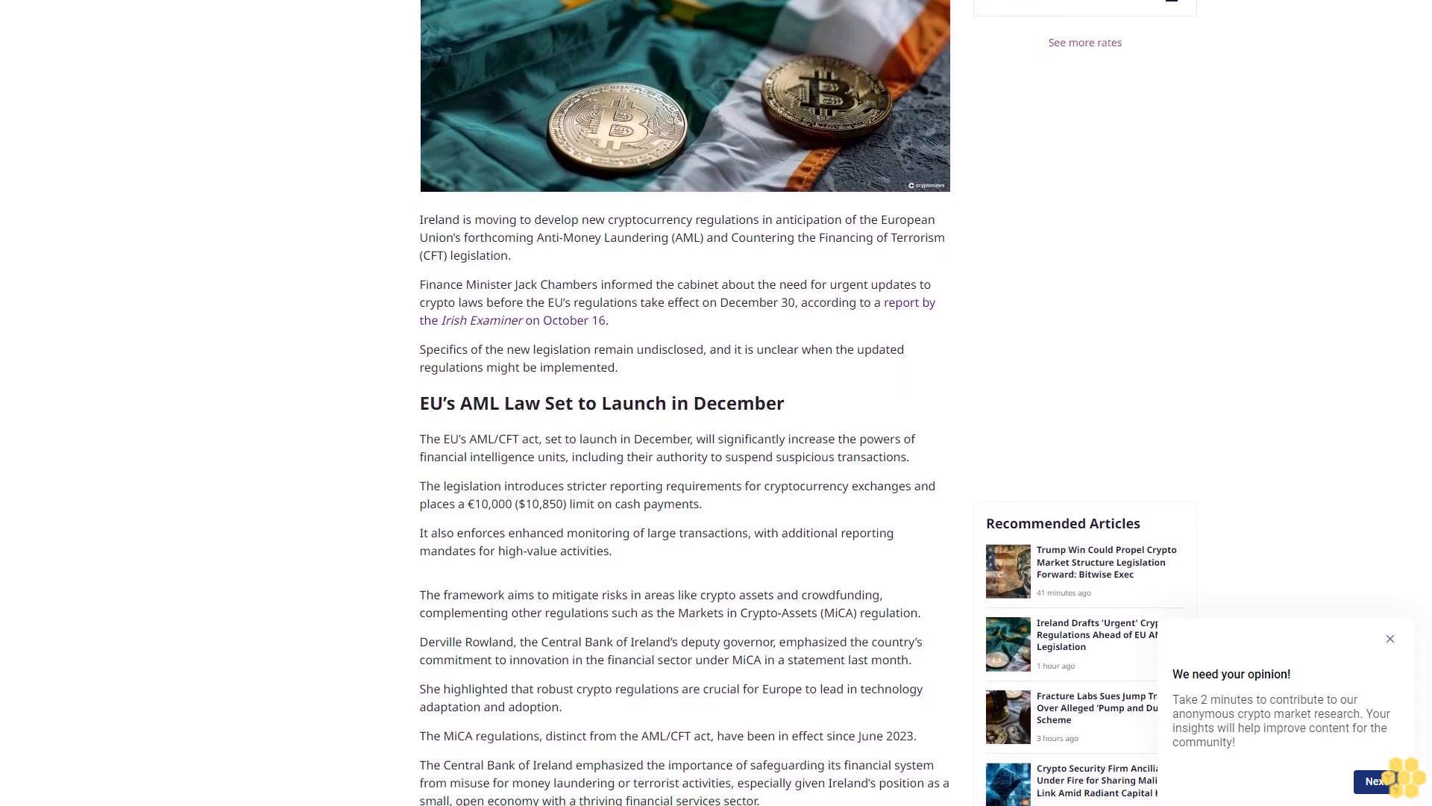
scroll("down", 3)
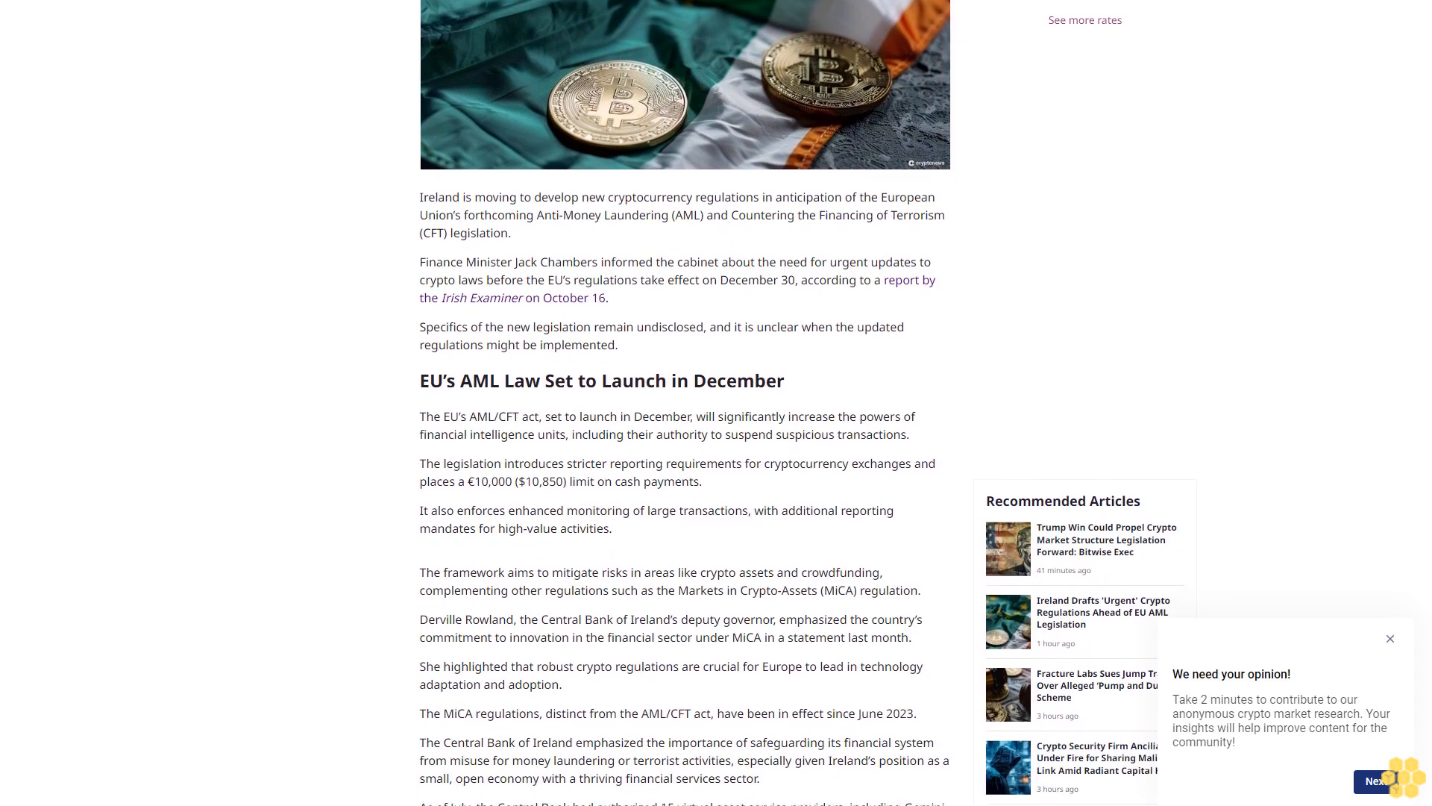
scroll("down", 3)
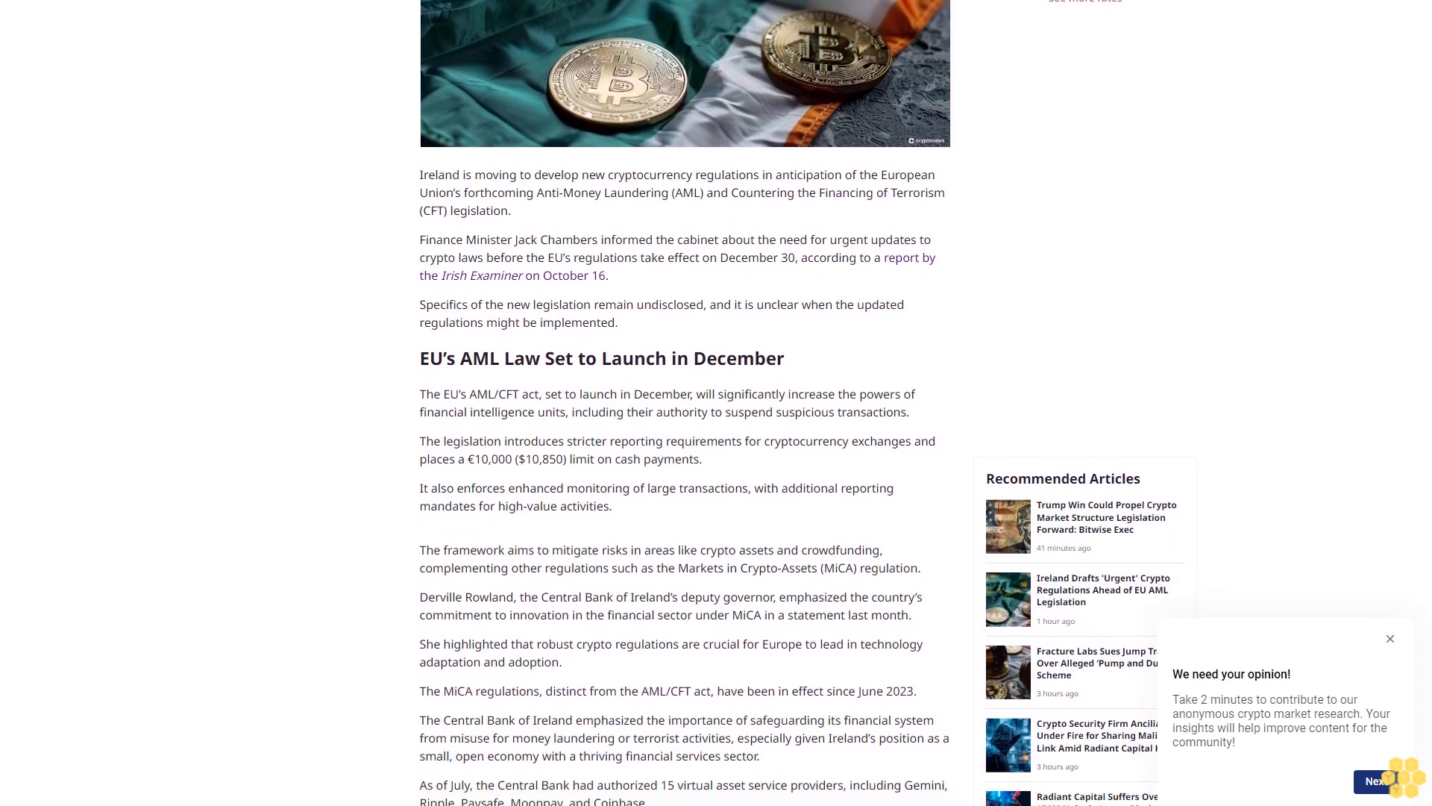
scroll("down", 3)
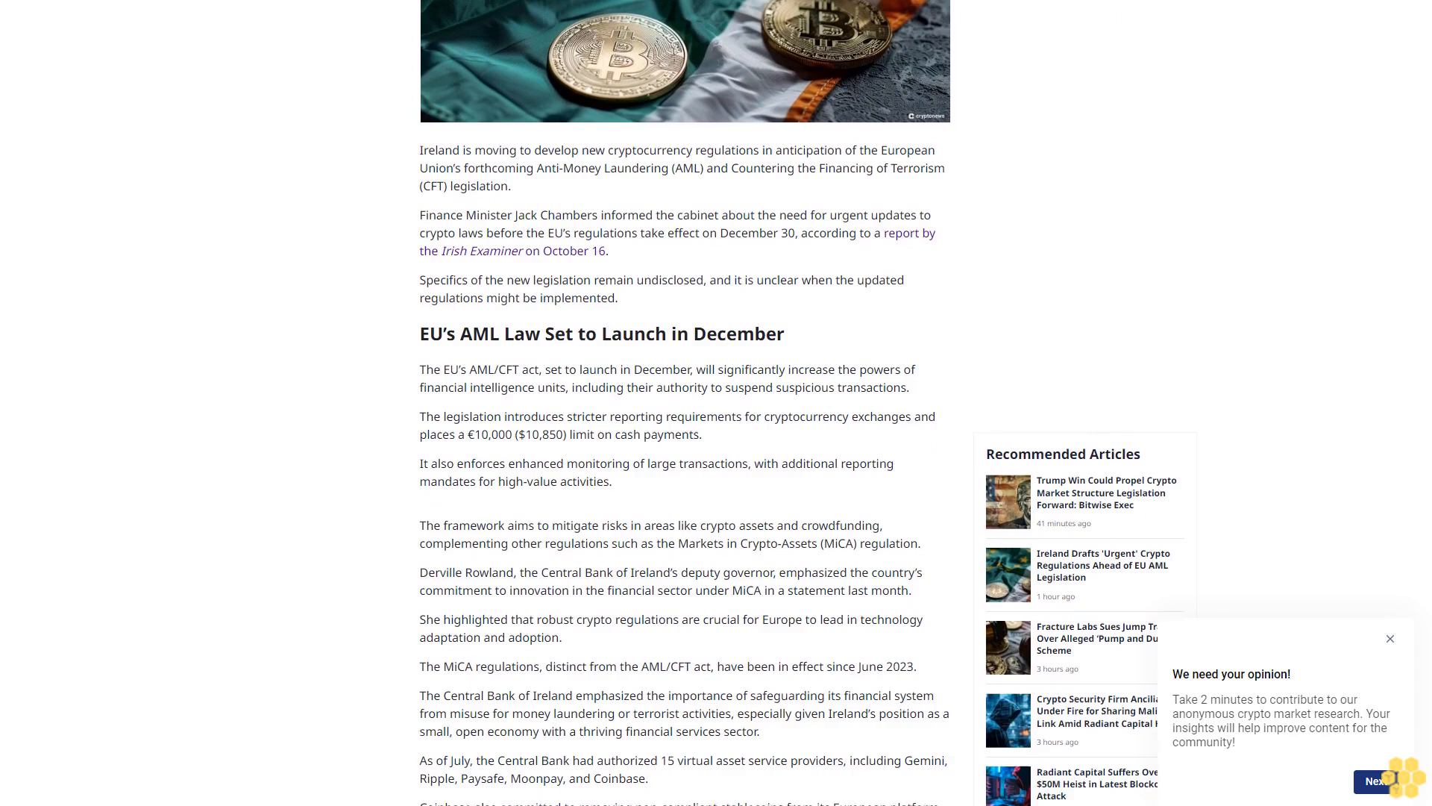
scroll("down", 3)
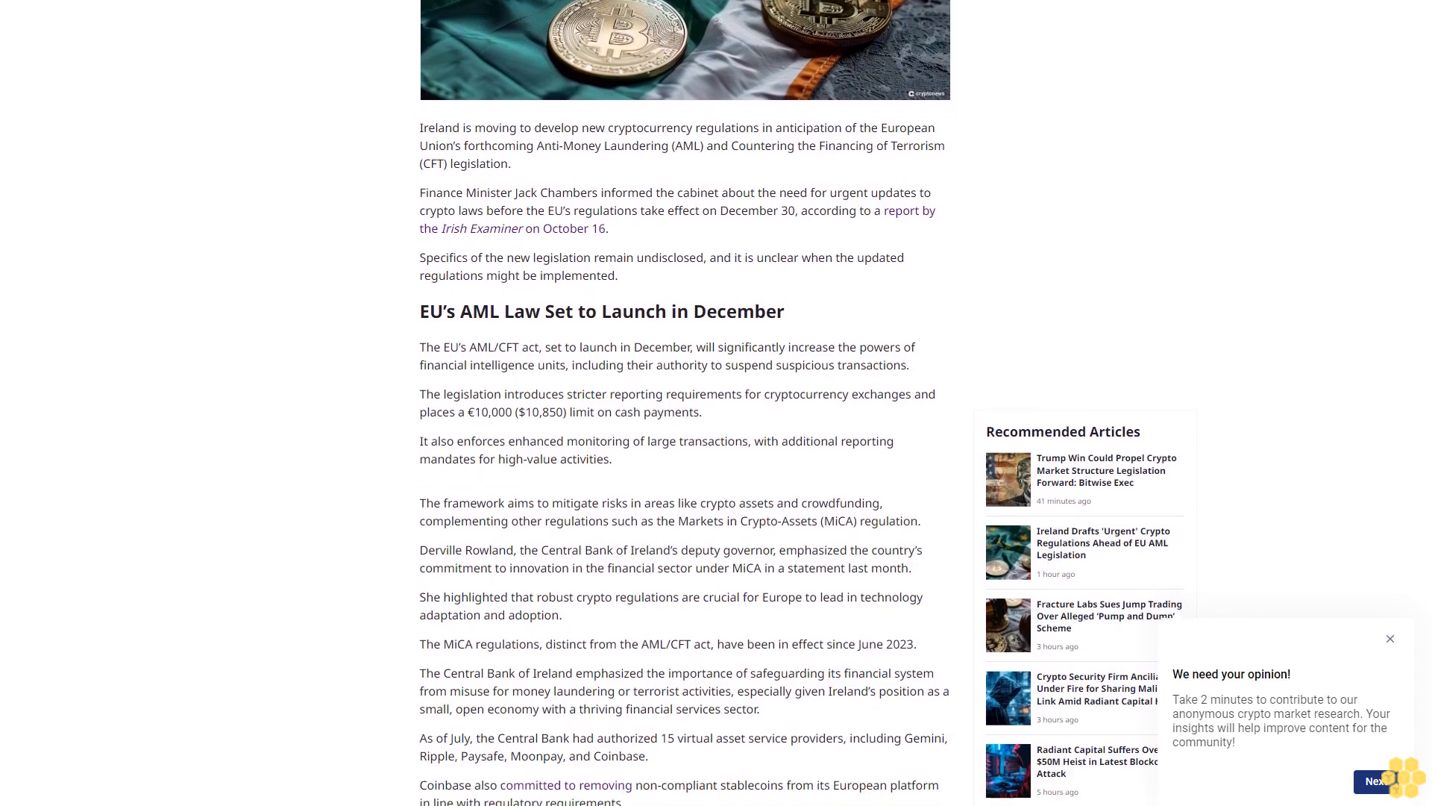
scroll("down", 3)
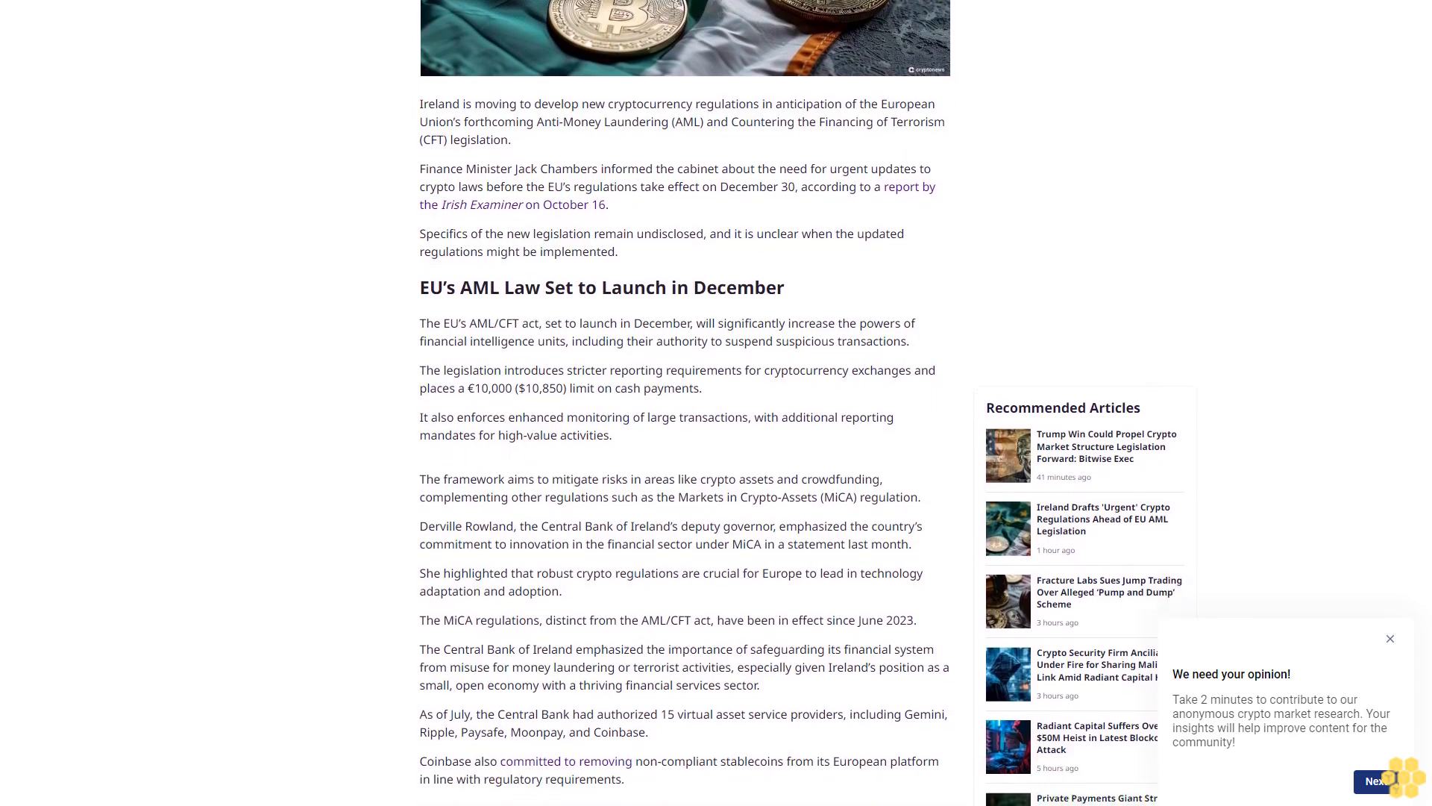
scroll("down", 3)
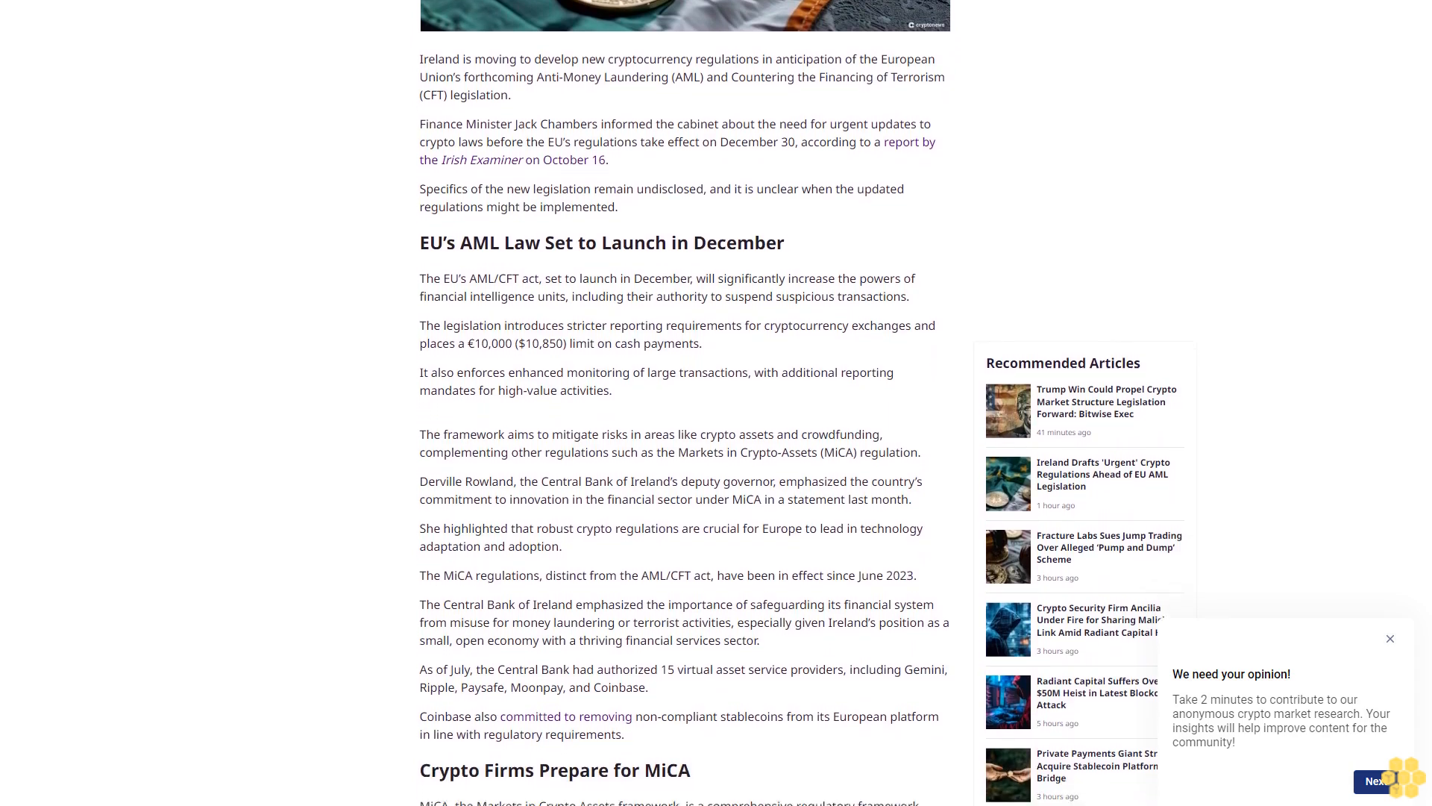
scroll("down", 3)
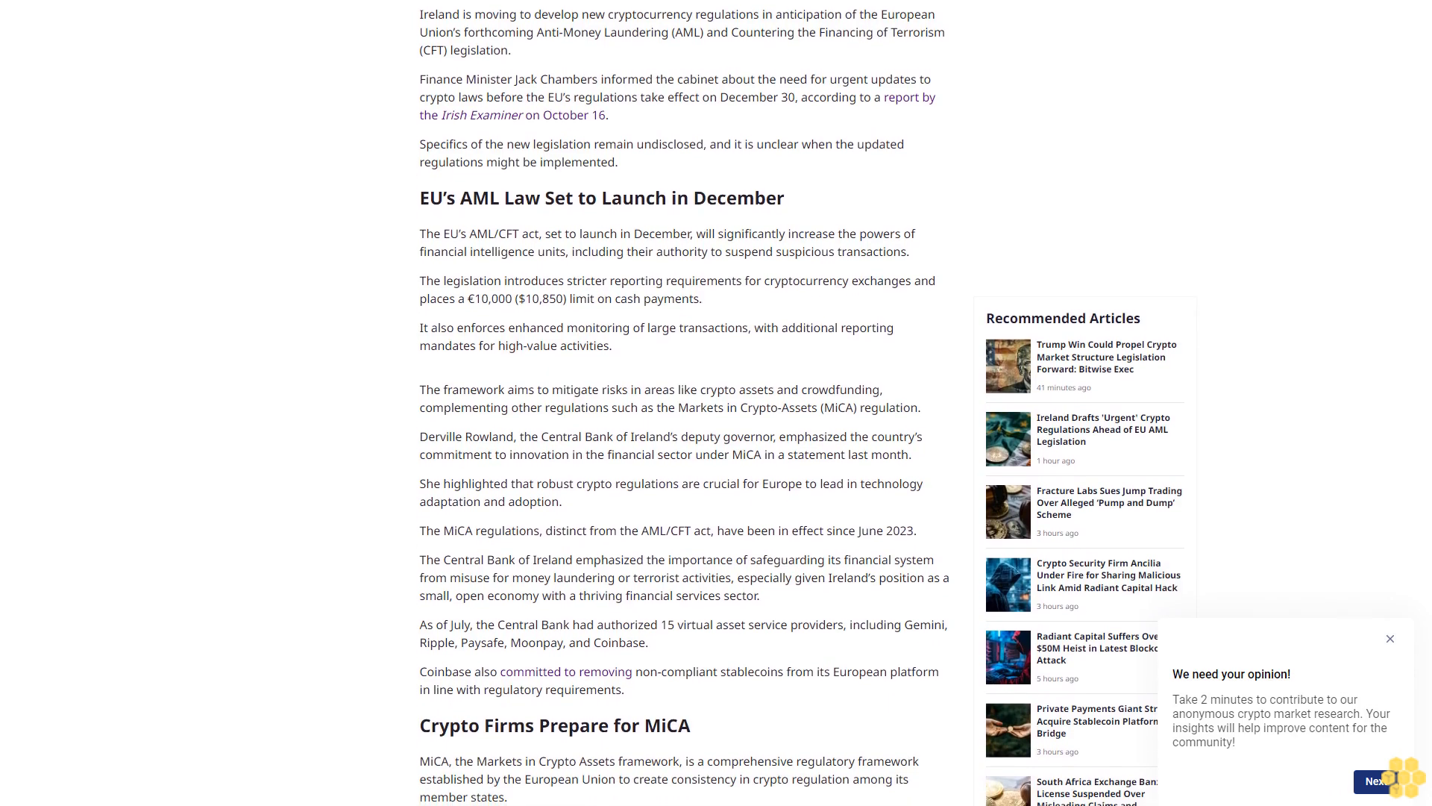
scroll("down", 3)
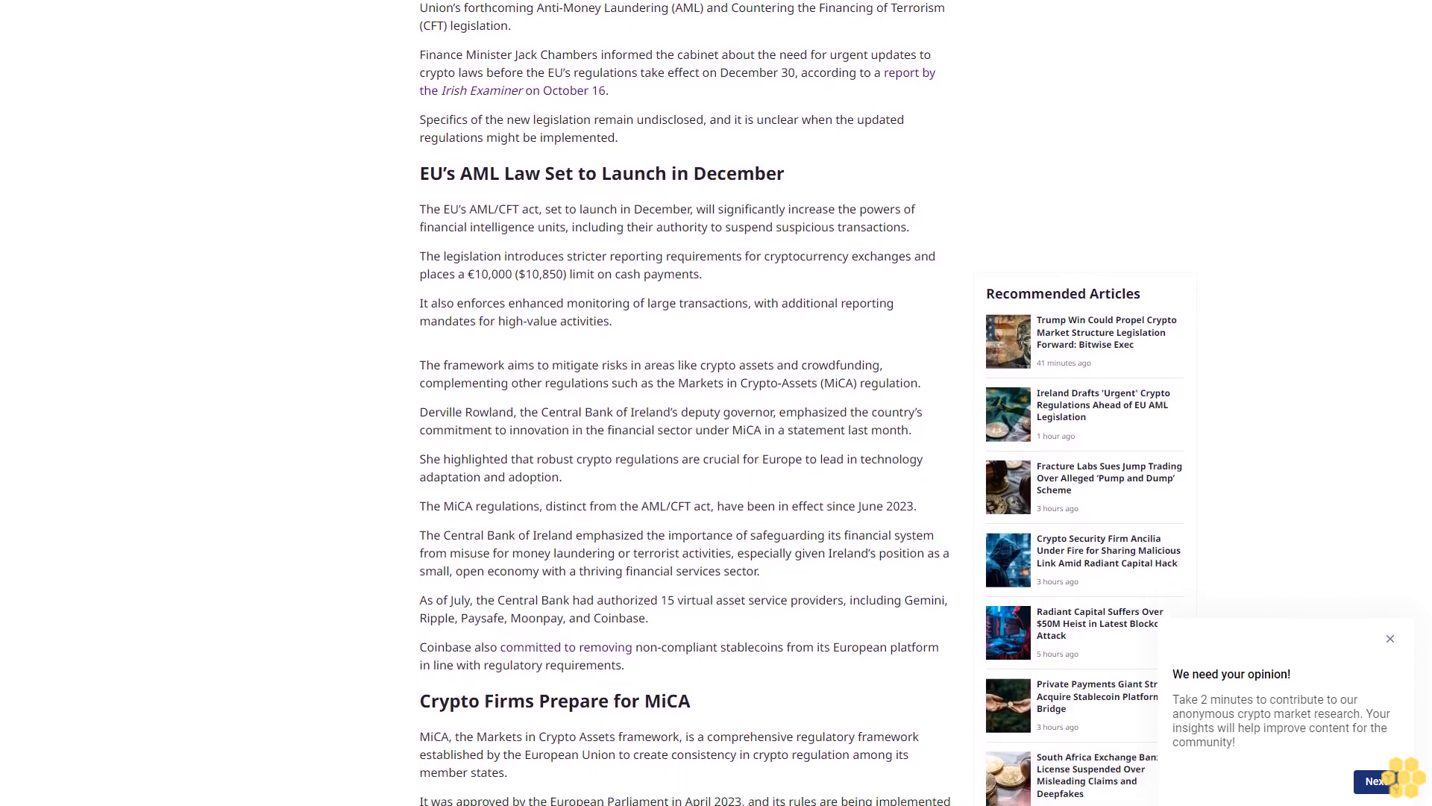
scroll("down", 3)
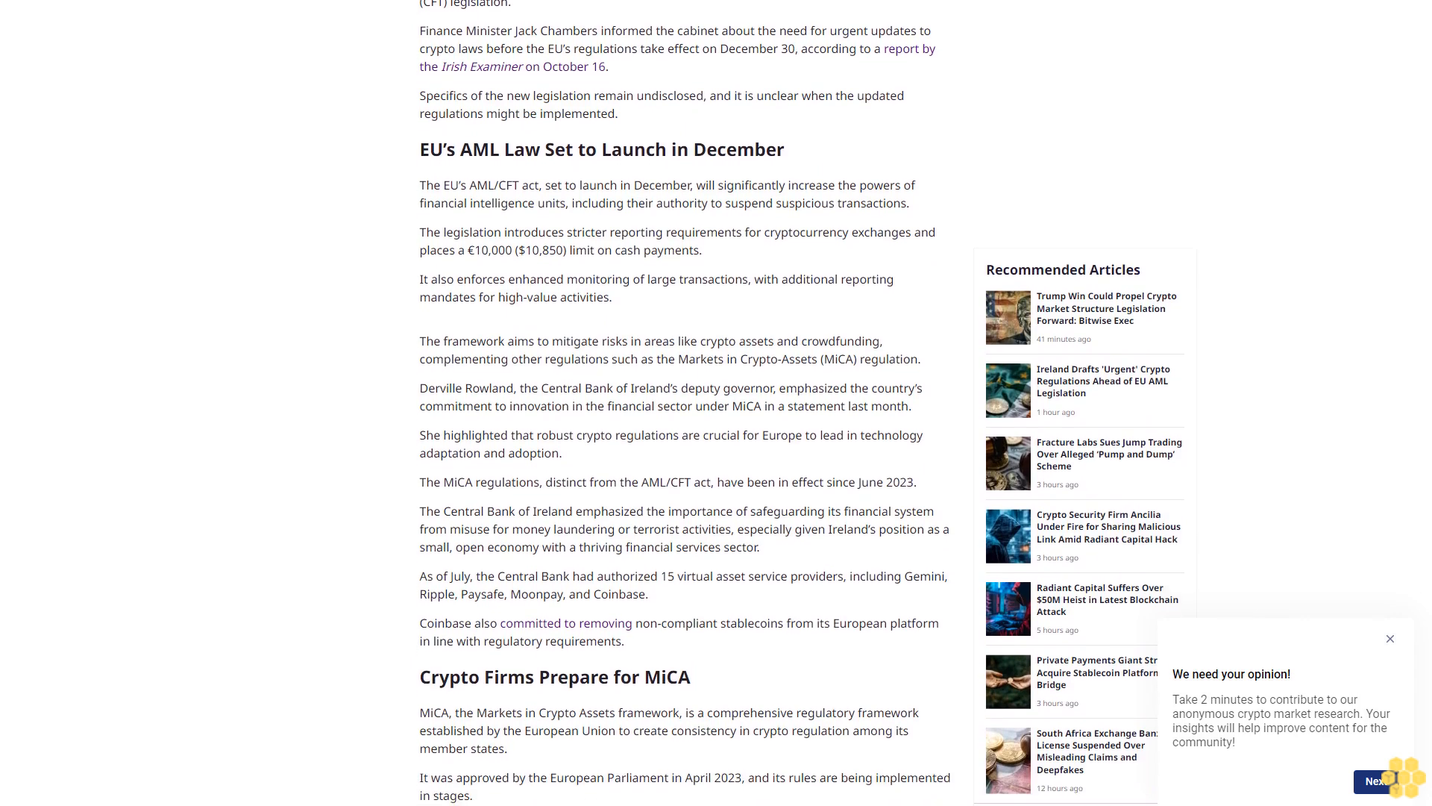
scroll("down", 3)
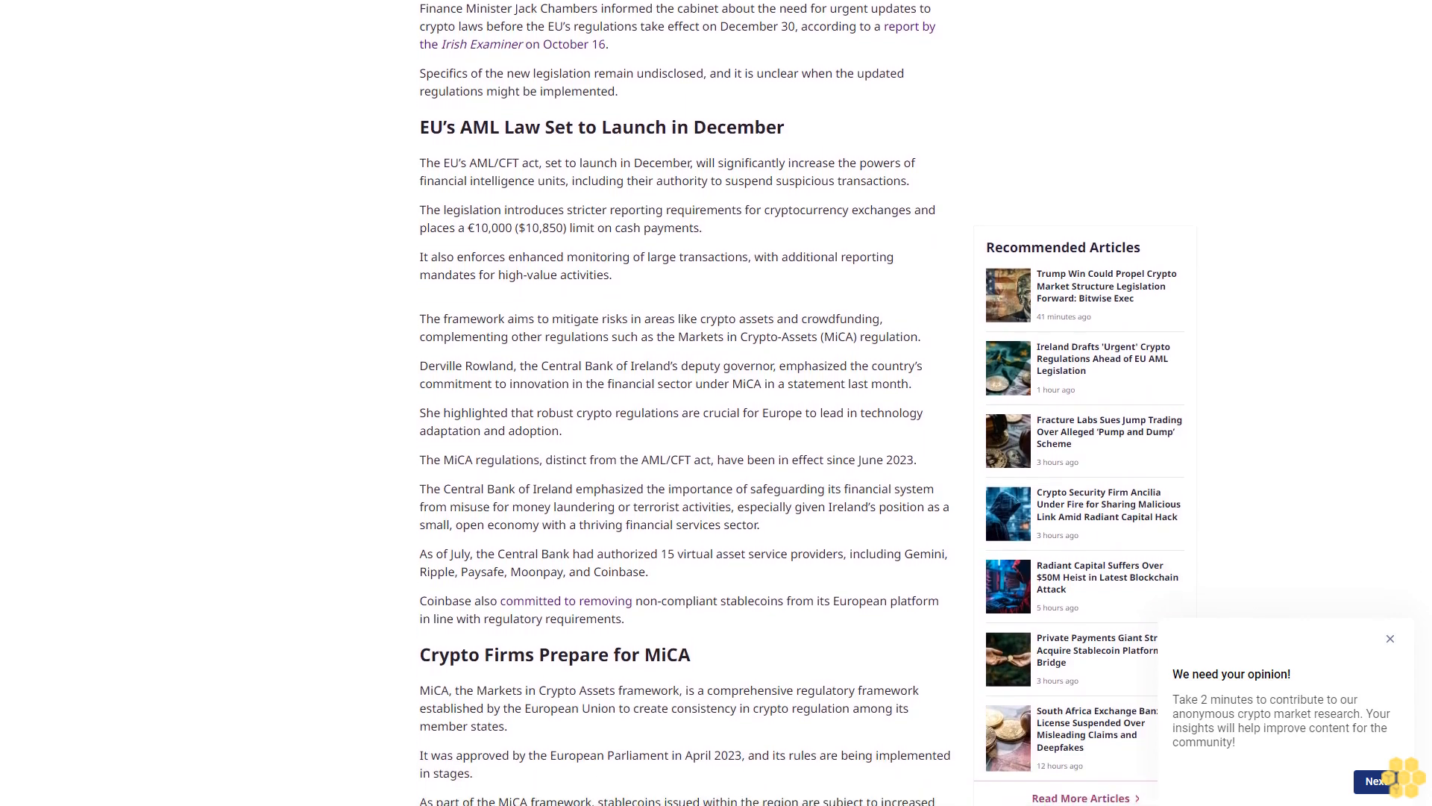
scroll("down", 3)
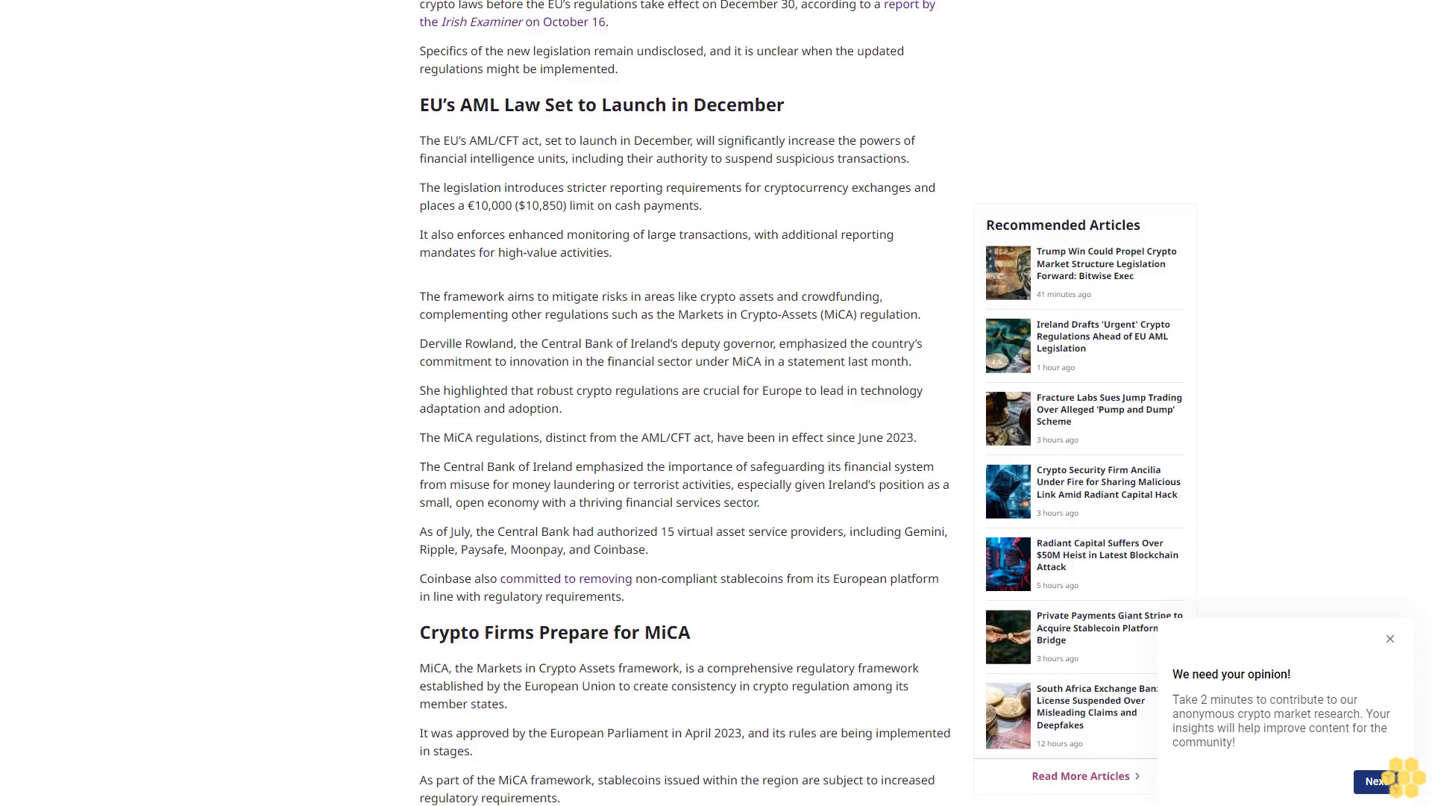
scroll("down", 3)
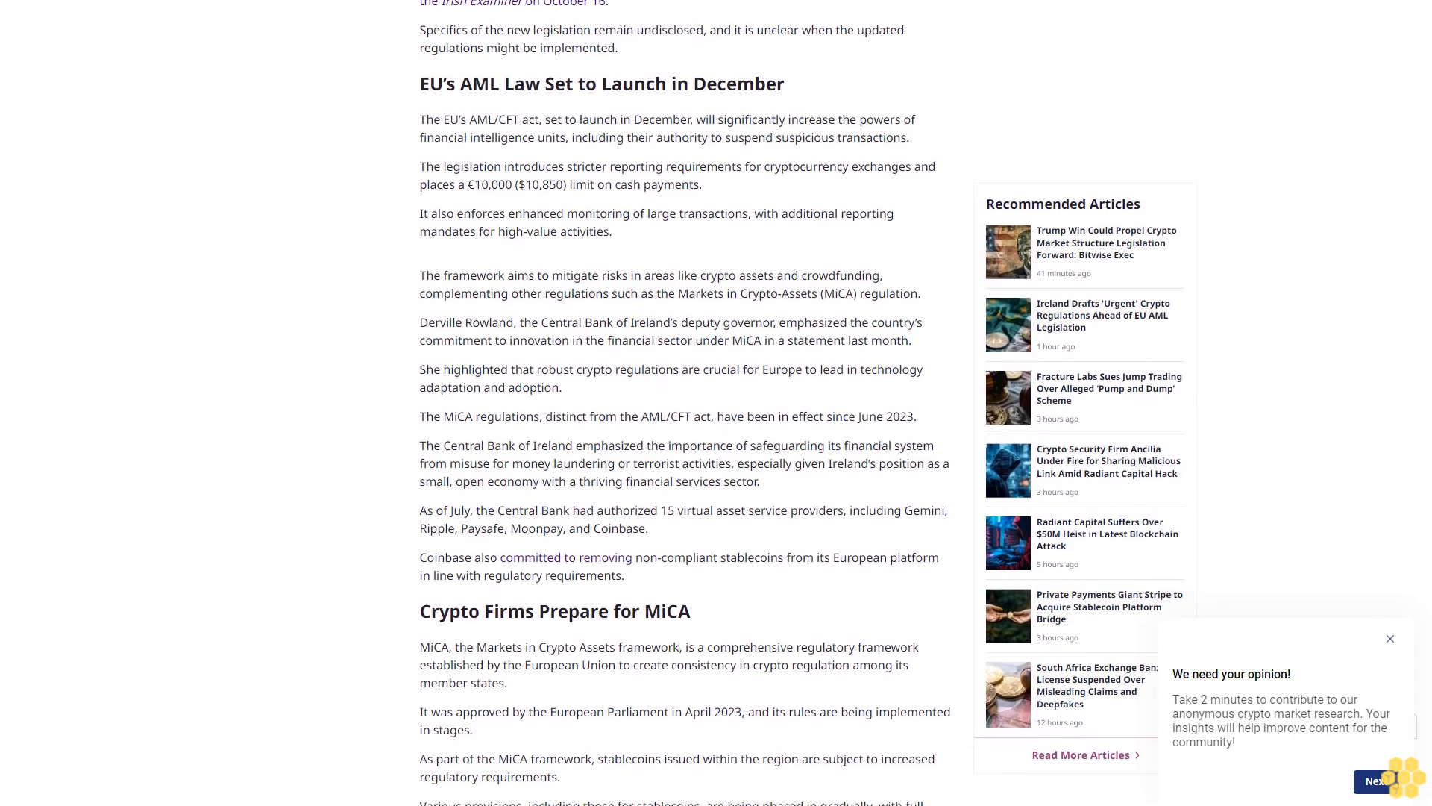
scroll("down", 3)
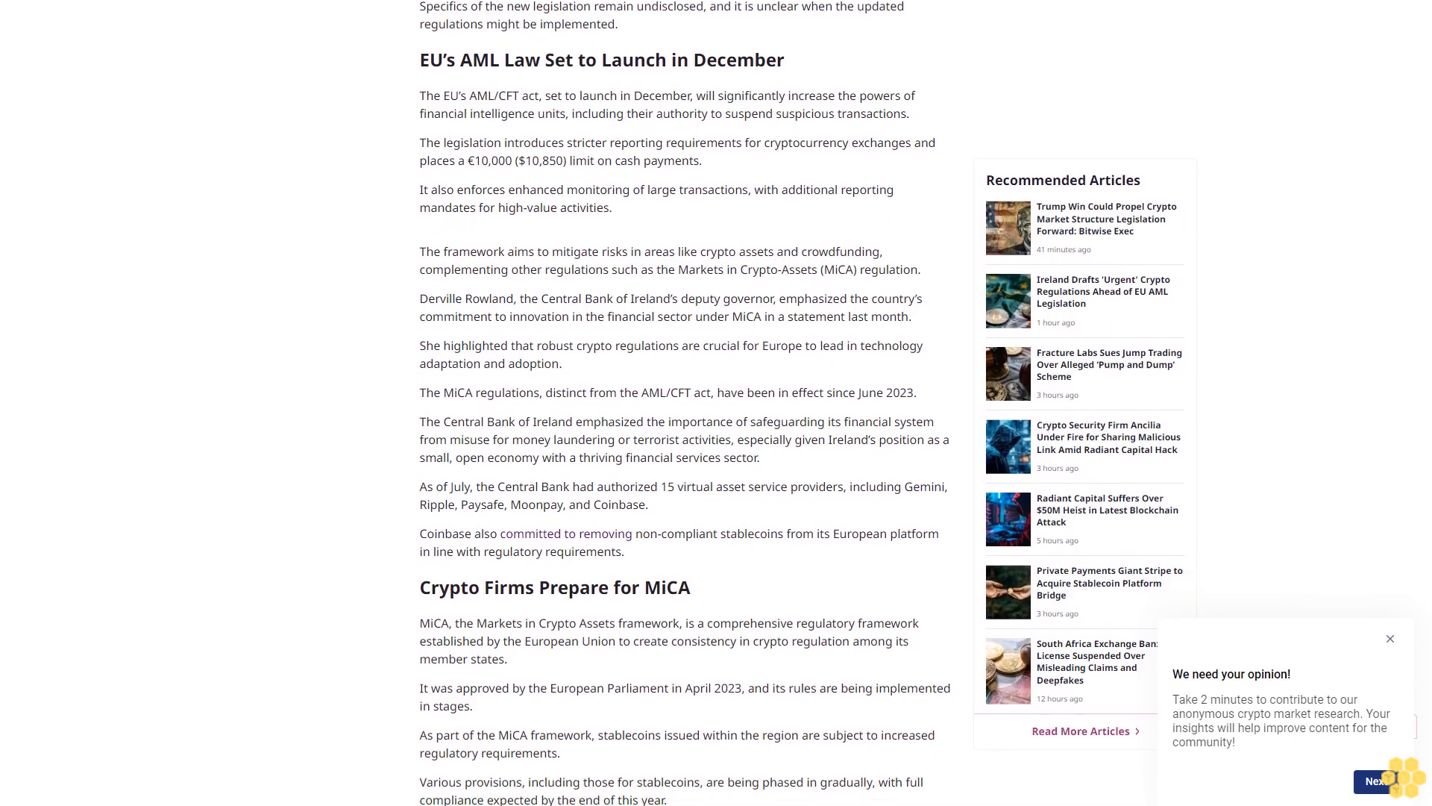
scroll("down", 3)
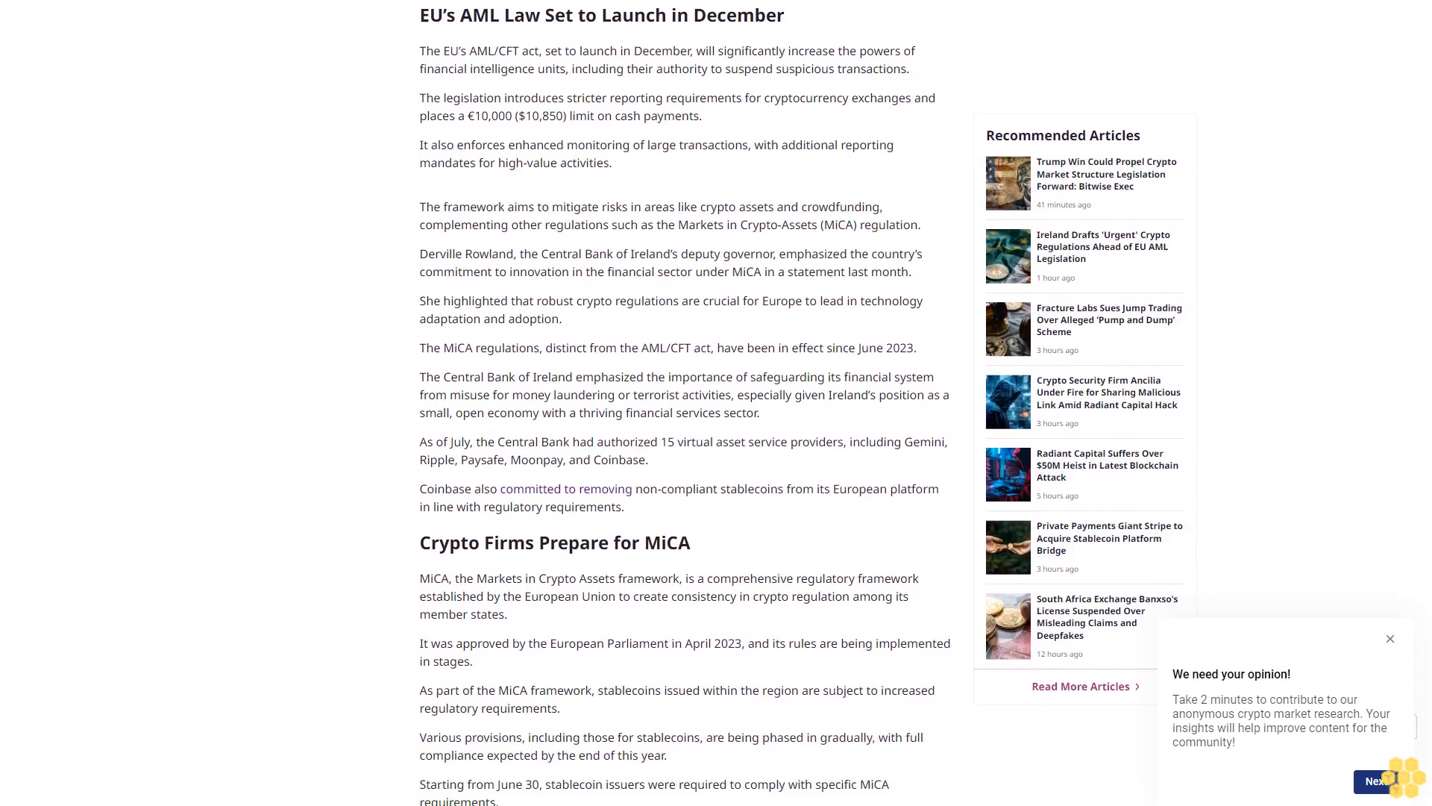
scroll("down", 3)
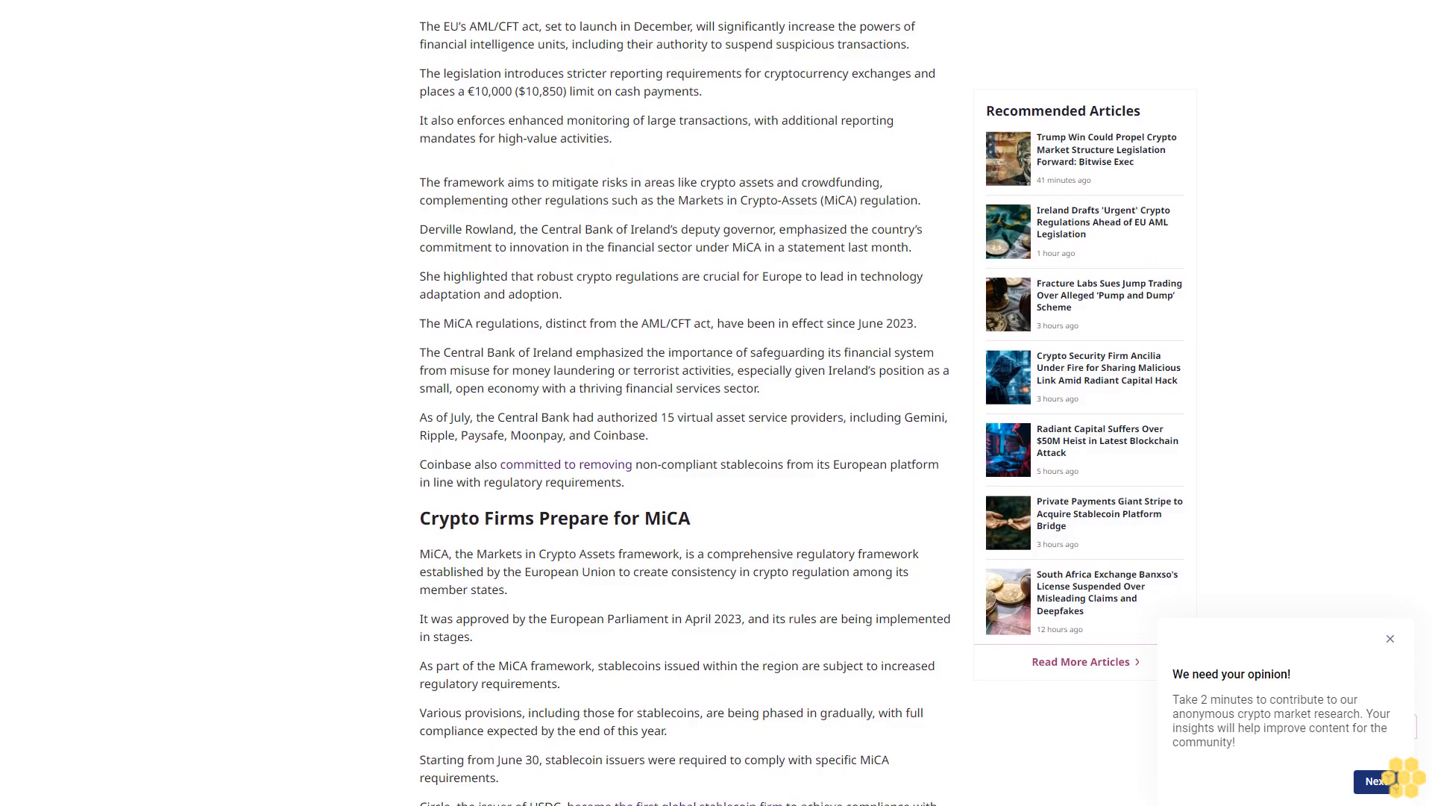
scroll("down", 3)
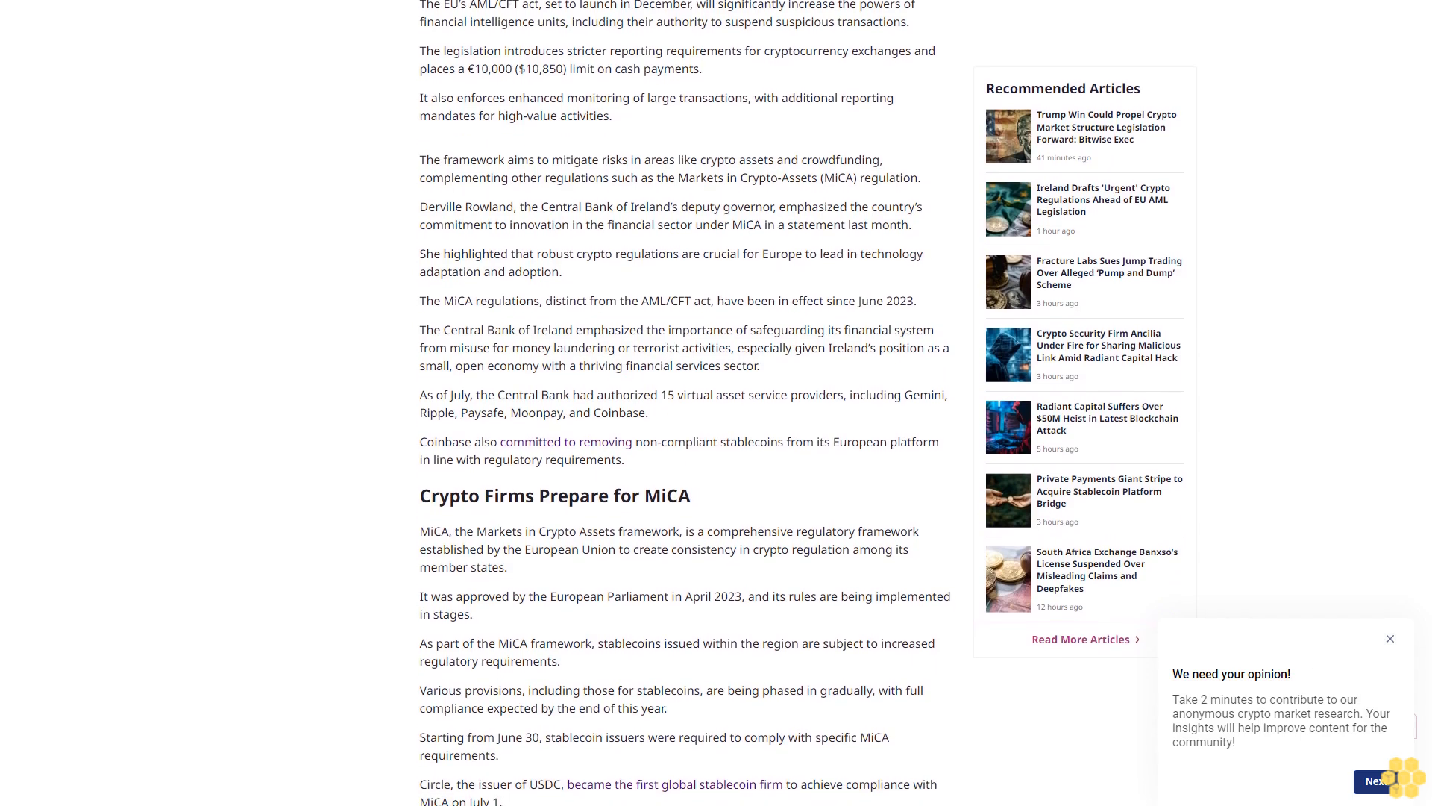
scroll("down", 3)
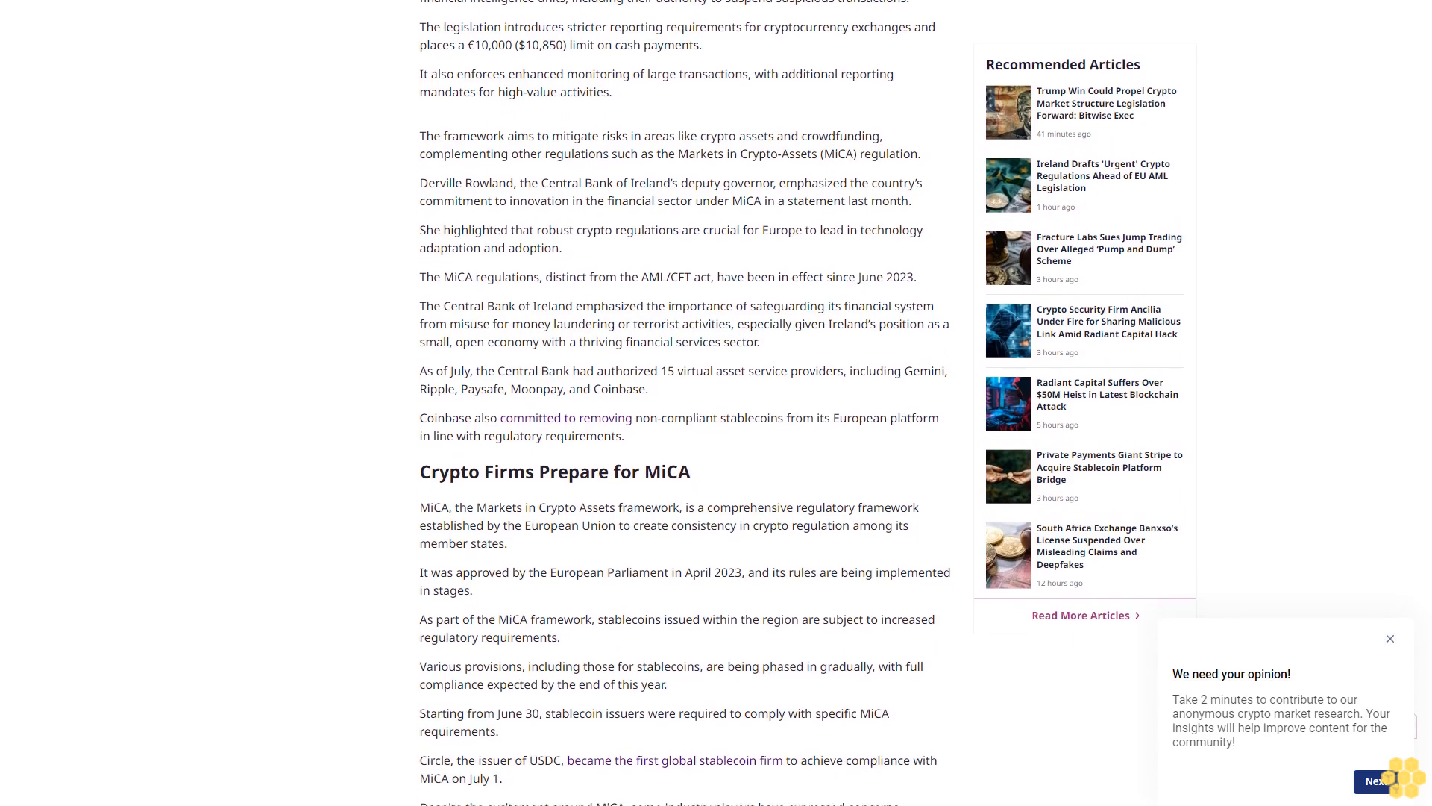
scroll("down", 3)
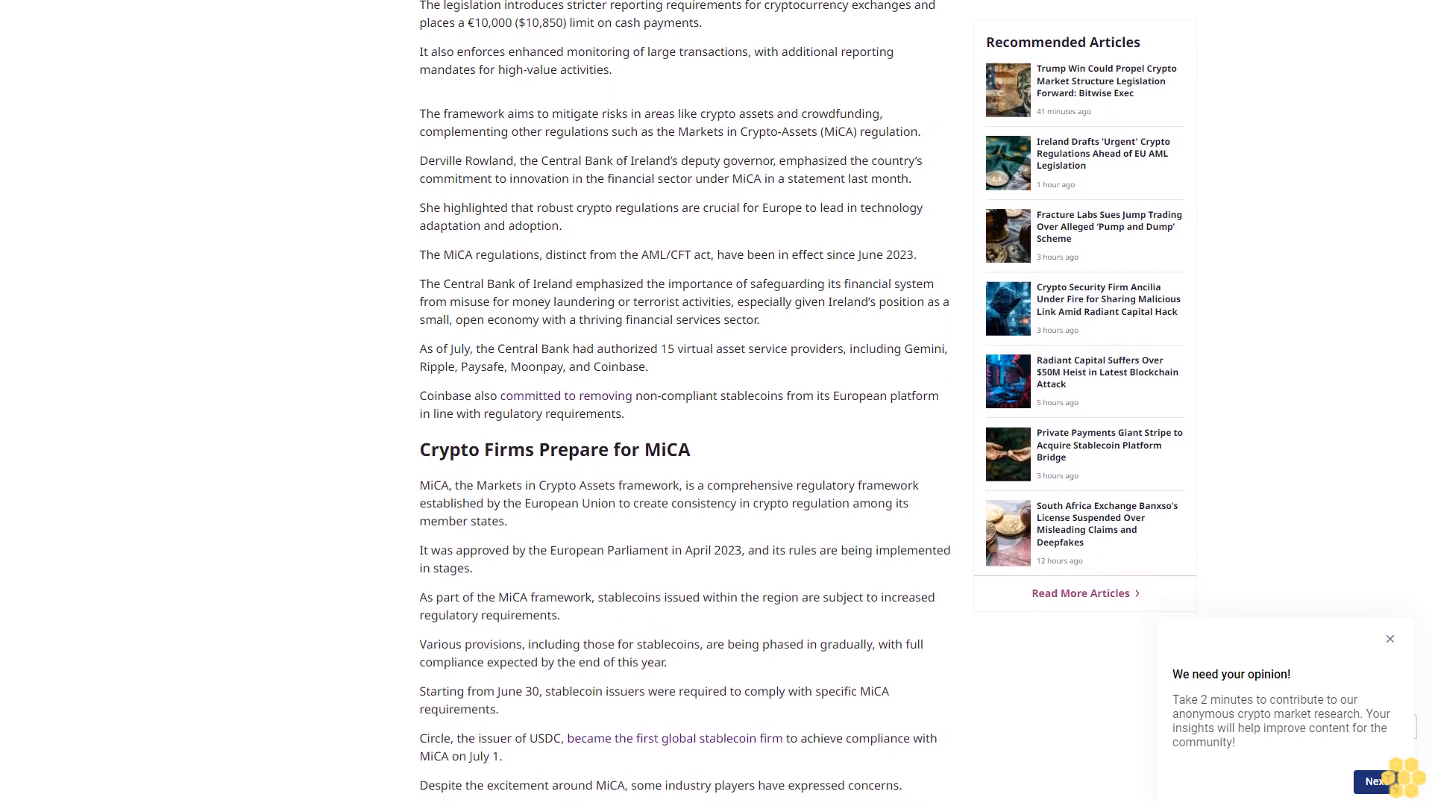
scroll("down", 3)
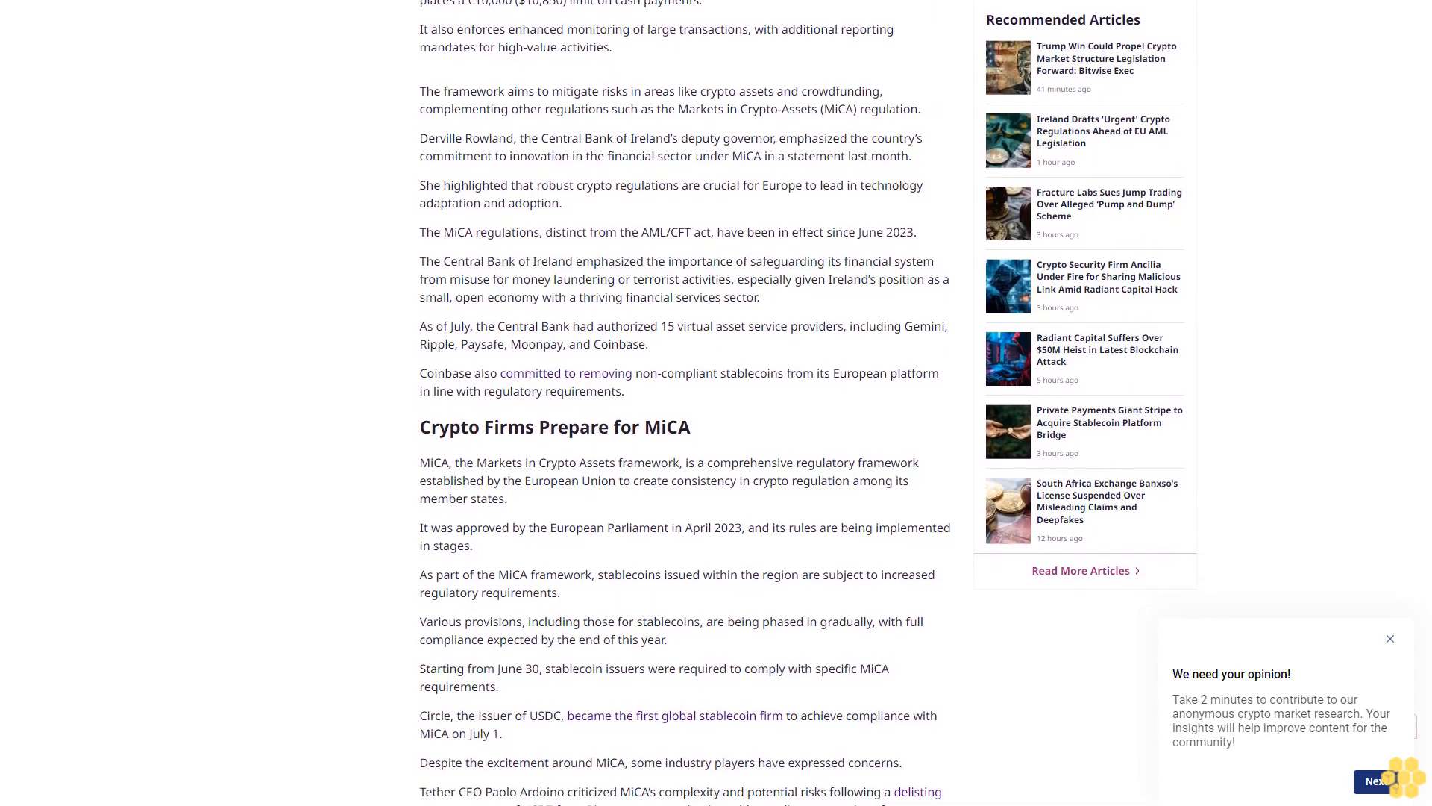
scroll("down", 3)
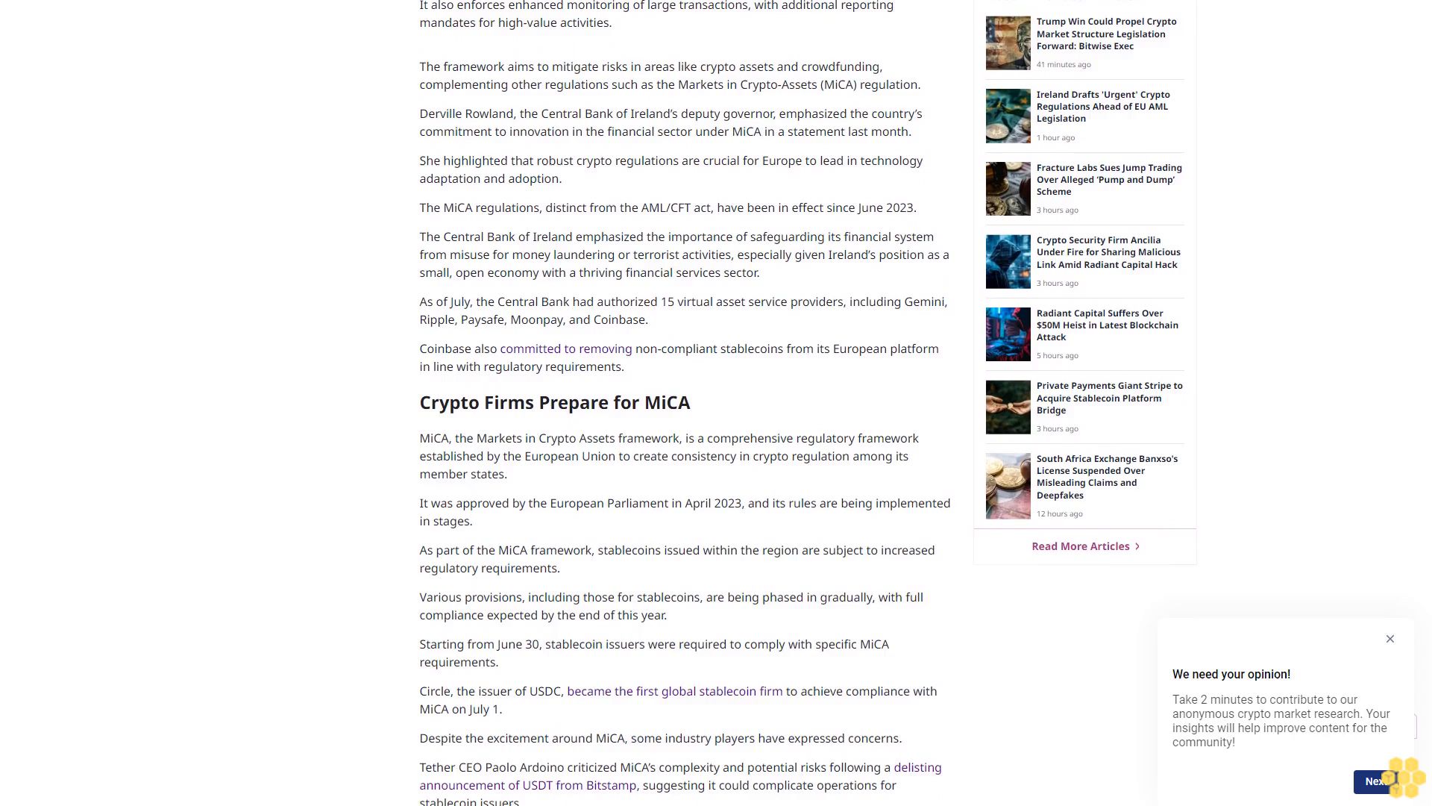
scroll("down", 3)
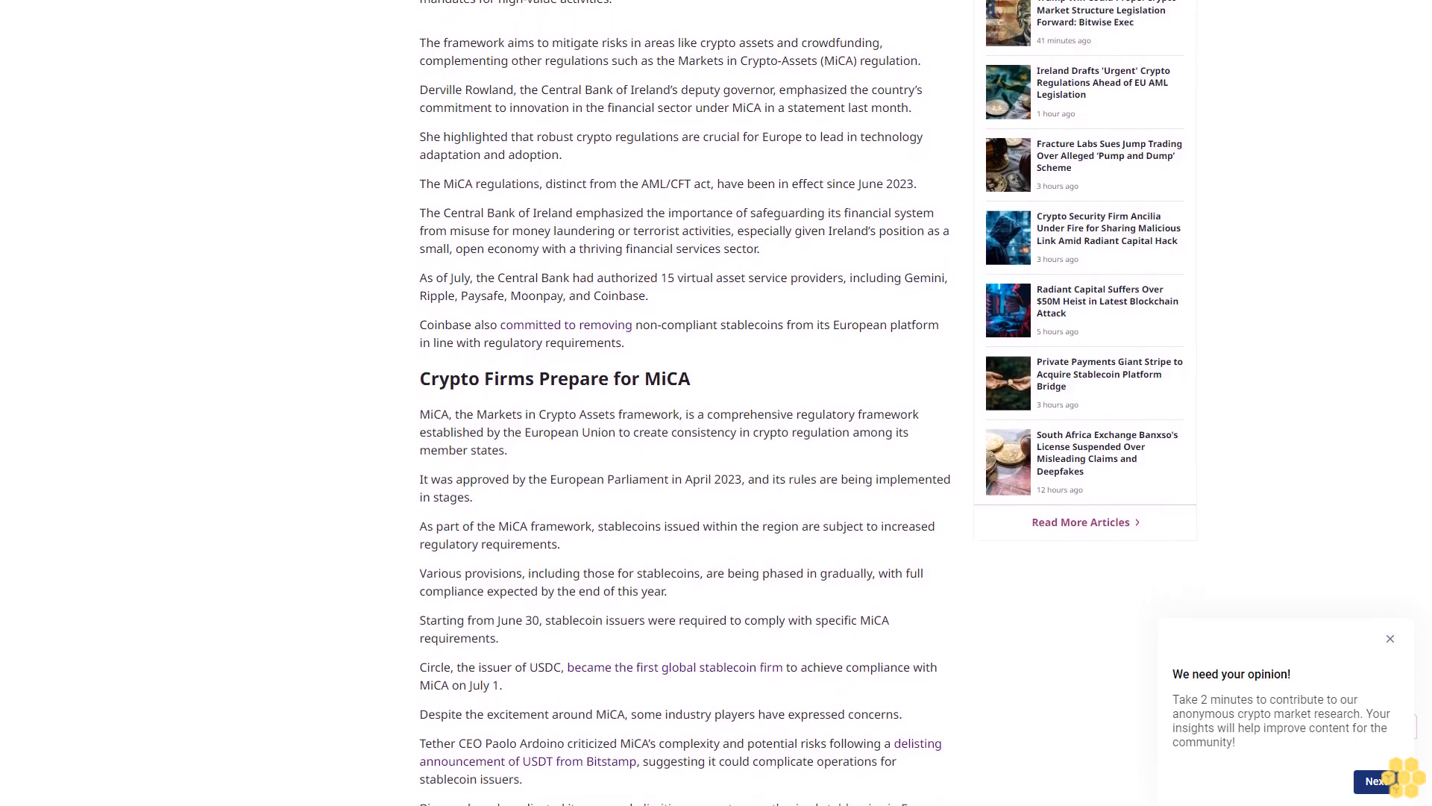
scroll("down", 3)
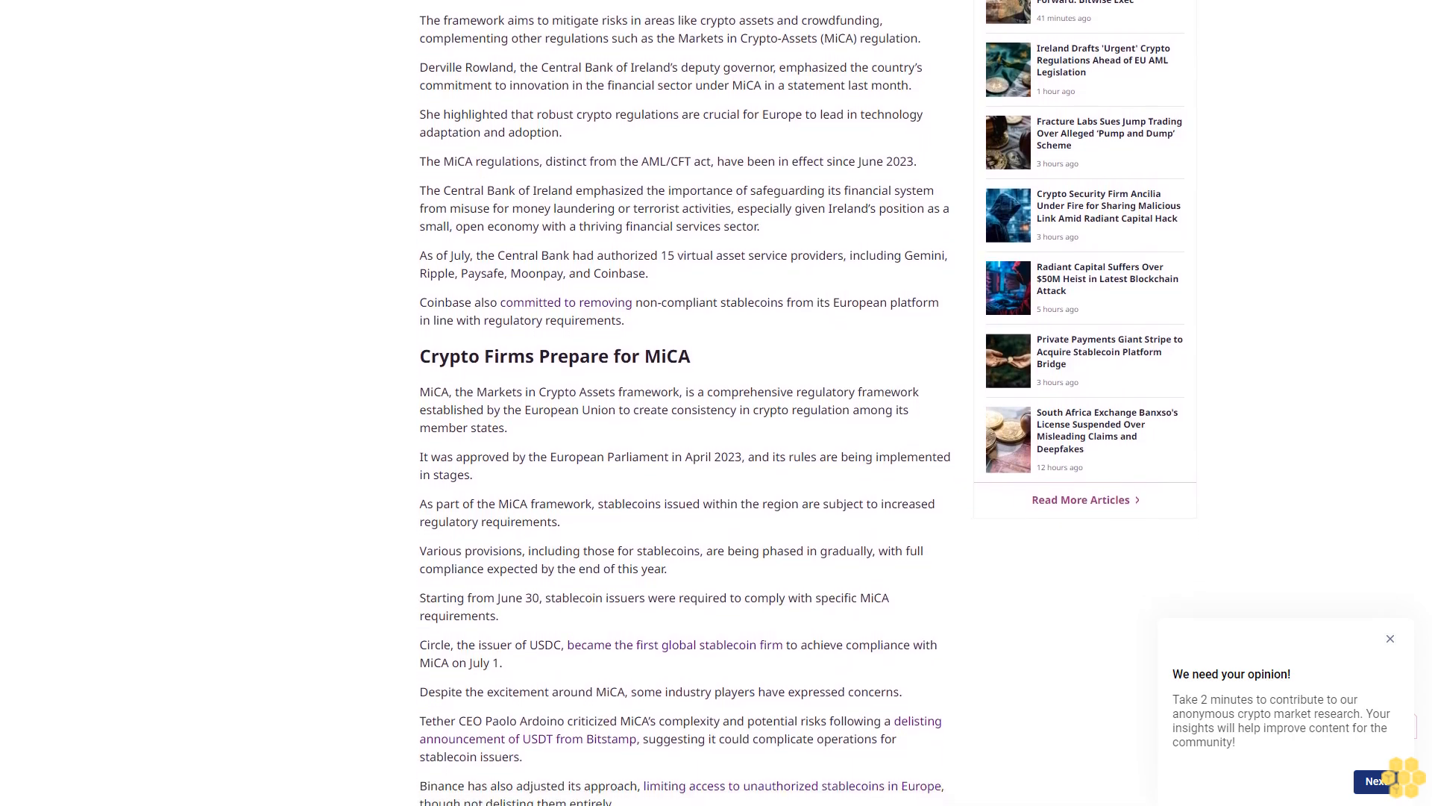
scroll("down", 3)
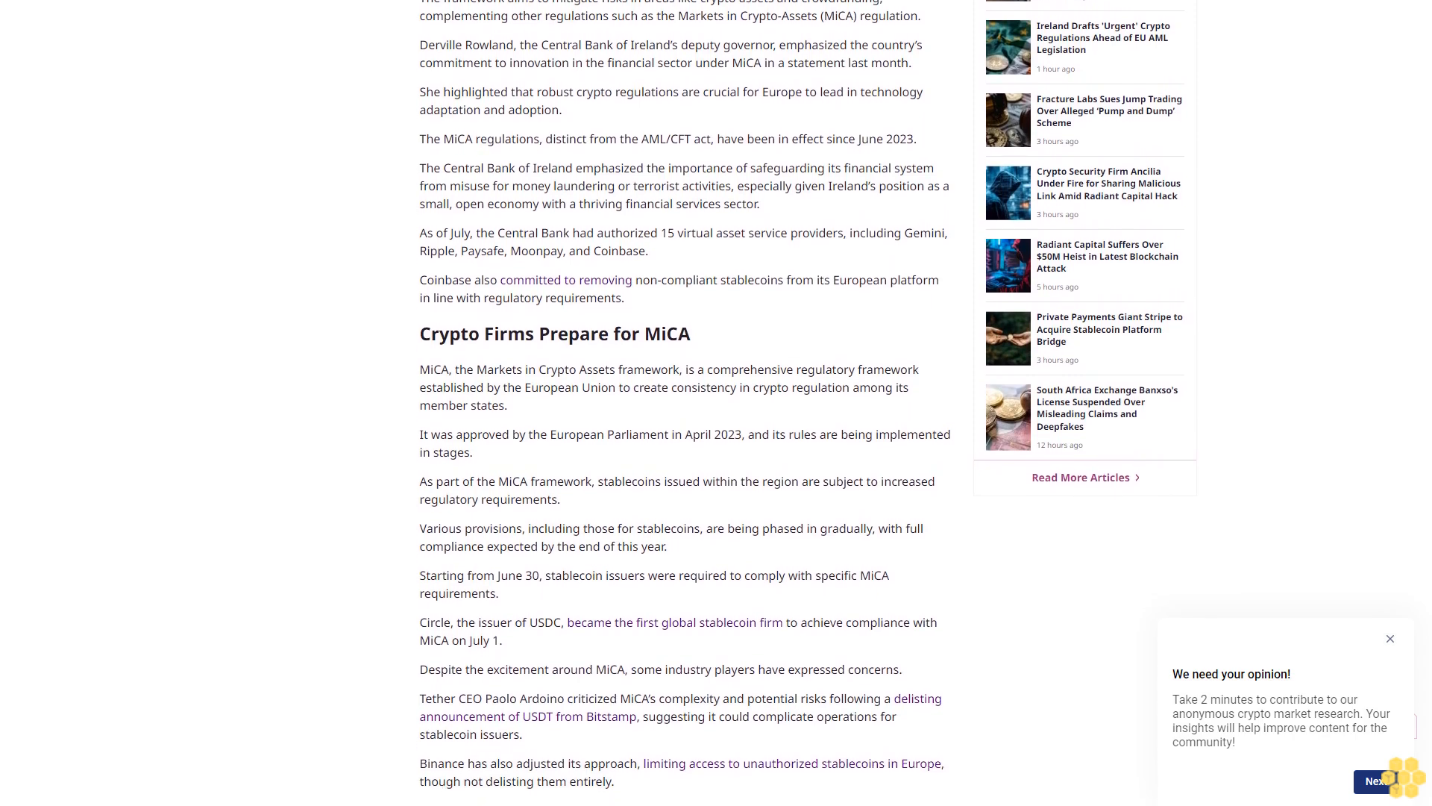
scroll("down", 3)
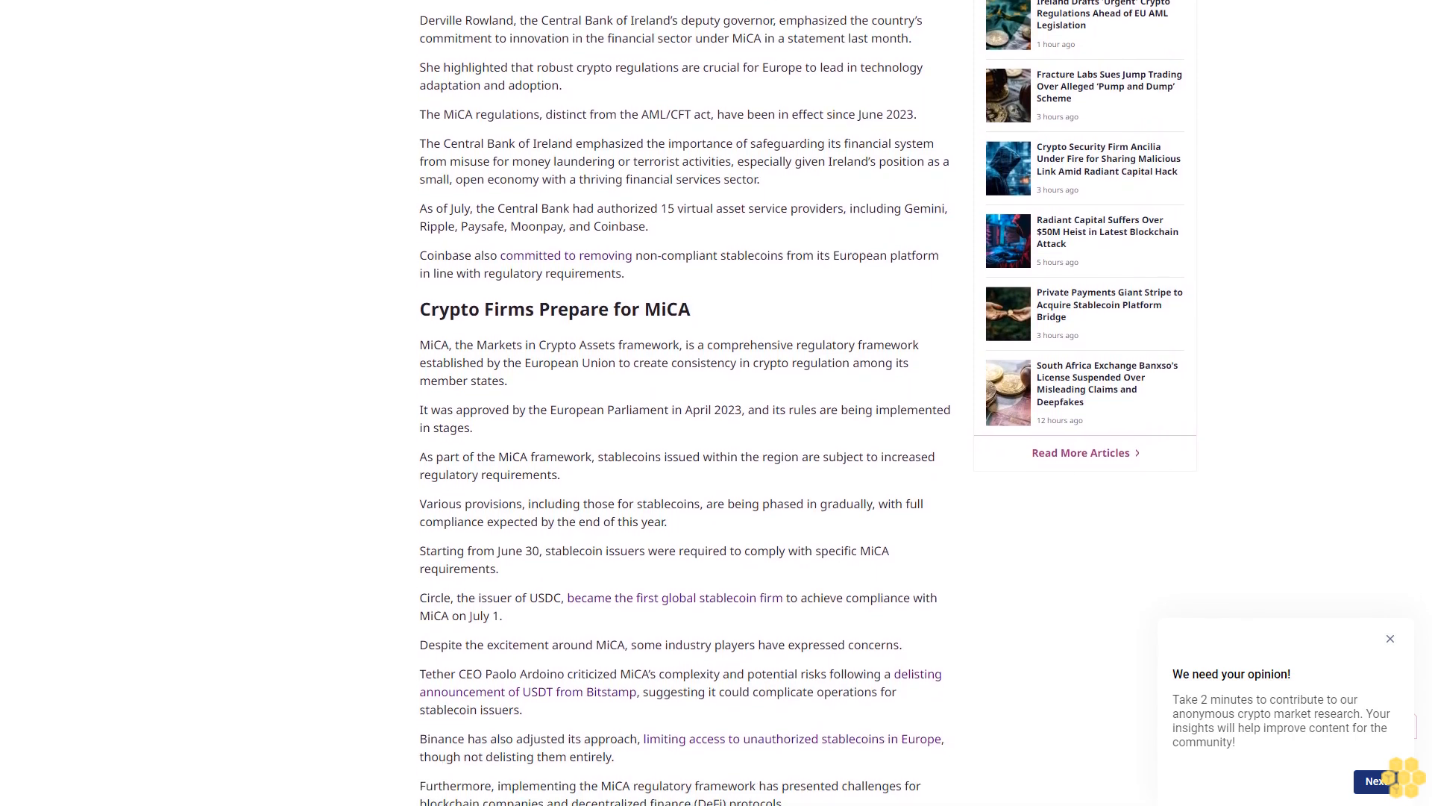
scroll("down", 3)
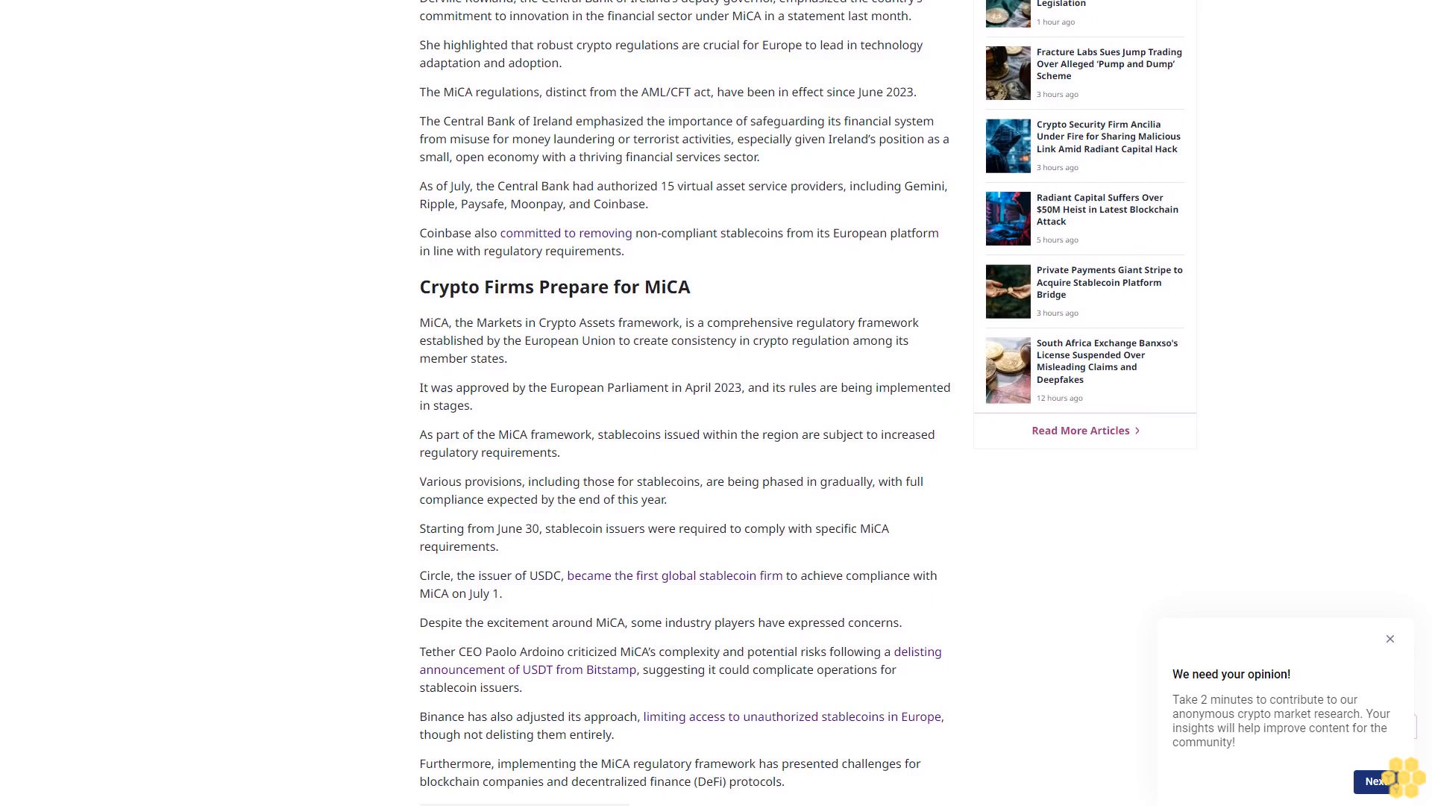
scroll("down", 3)
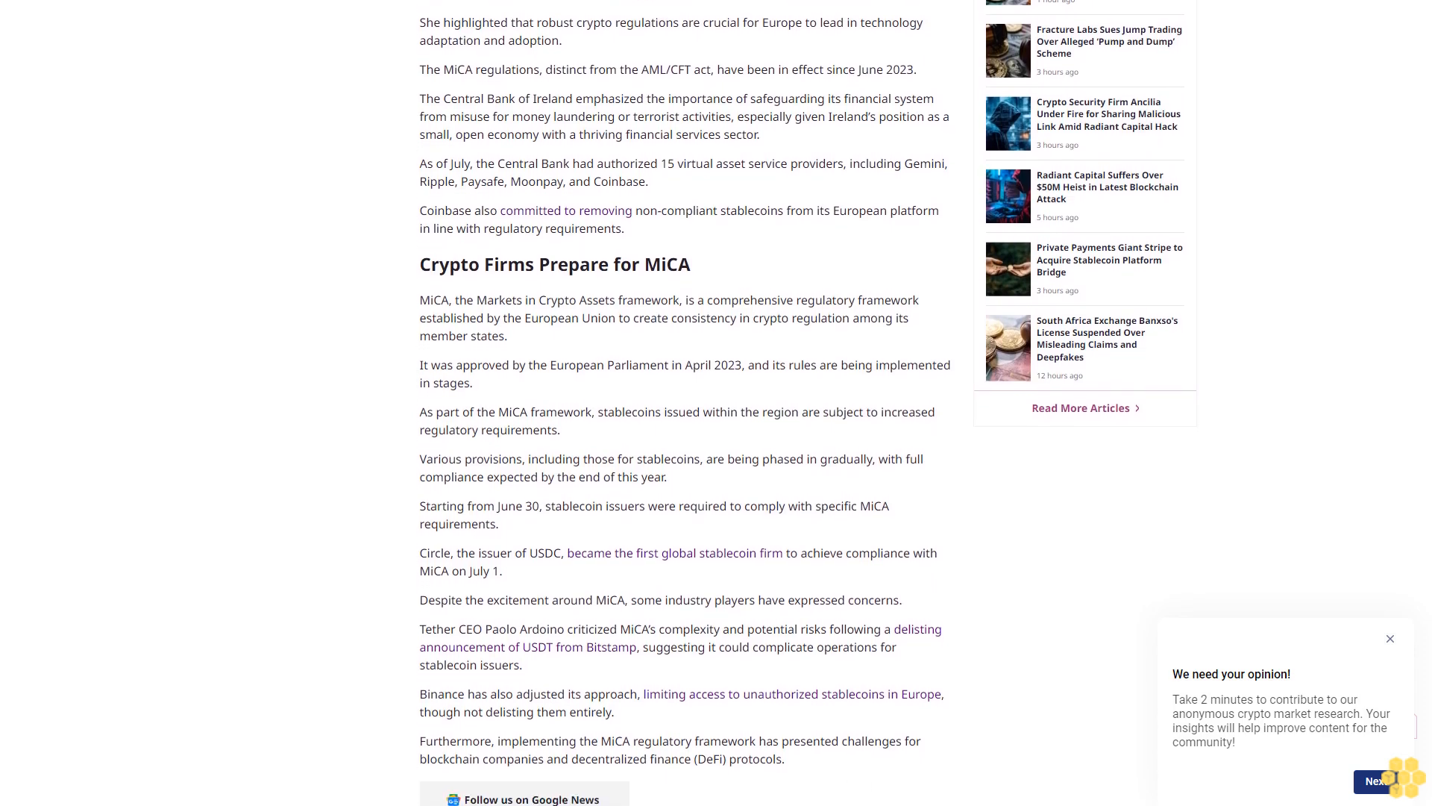
scroll("down", 3)
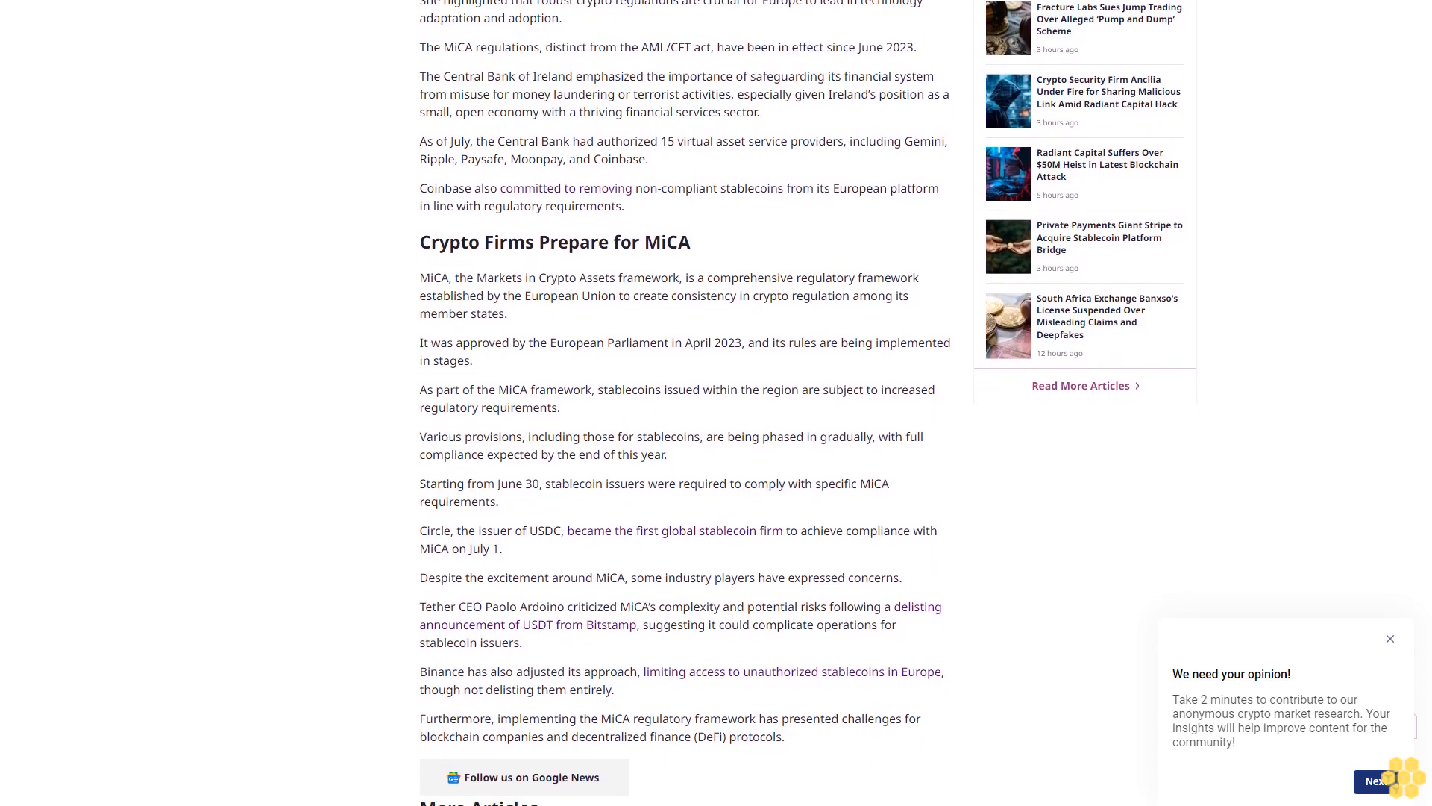